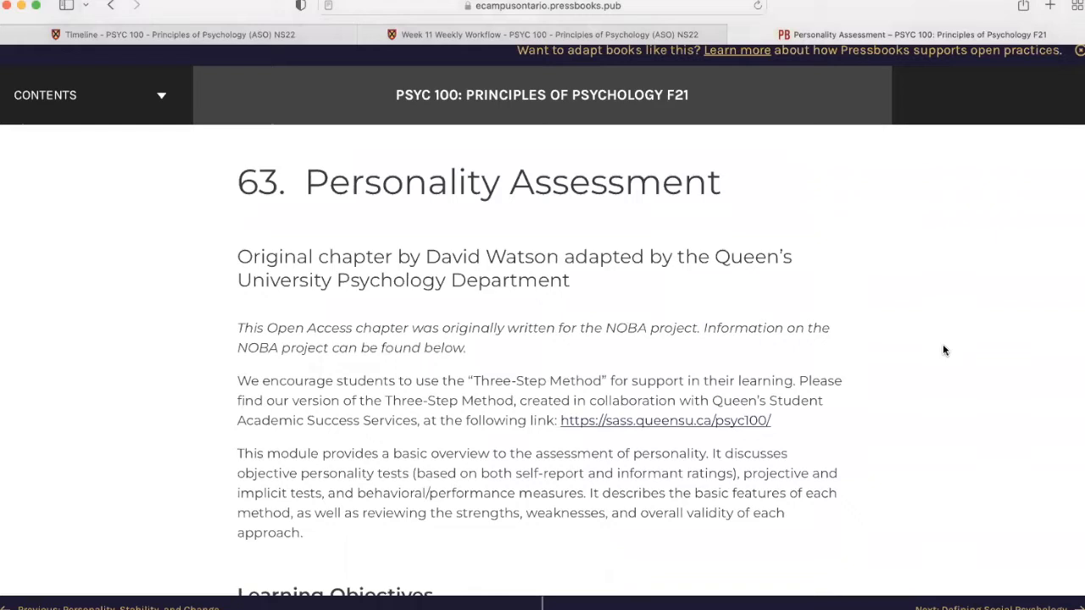
pyautogui.scroll(-3)
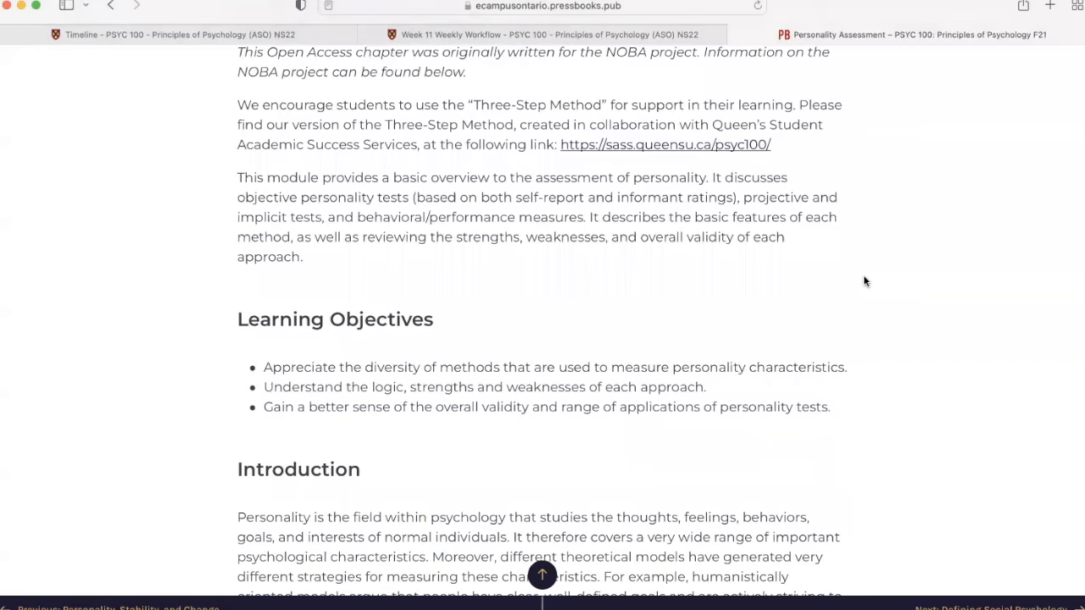
pyautogui.scroll(-3)
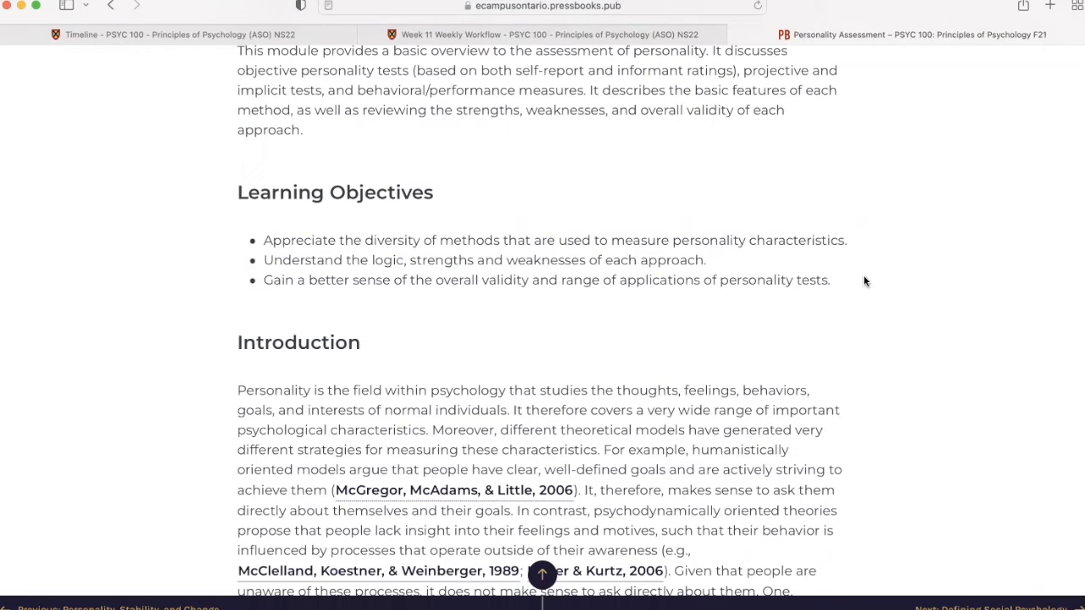
pyautogui.scroll(-3)
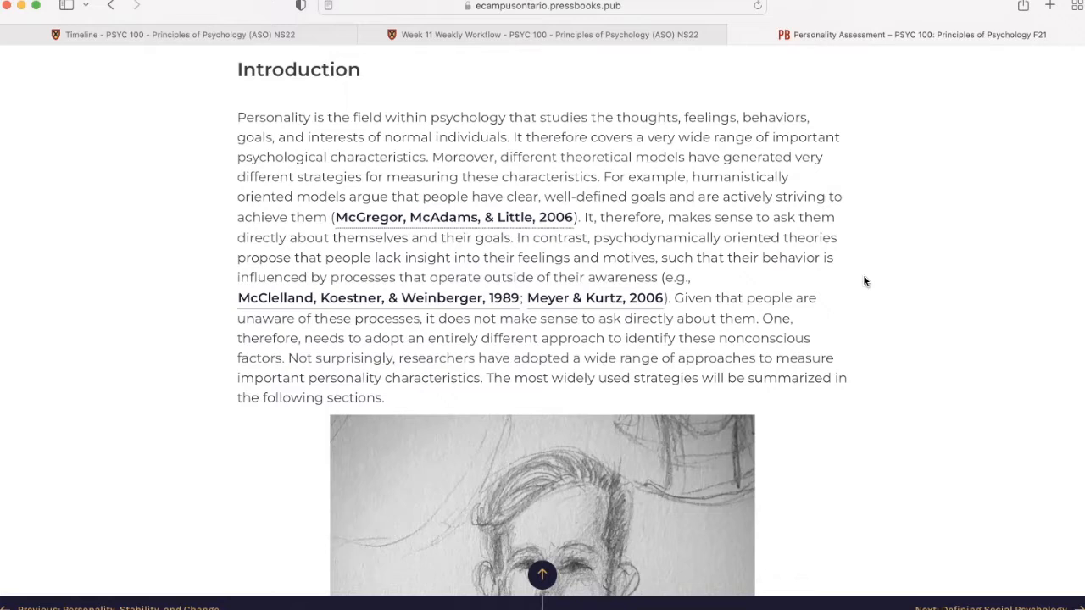
pyautogui.moveTo(922, 222)
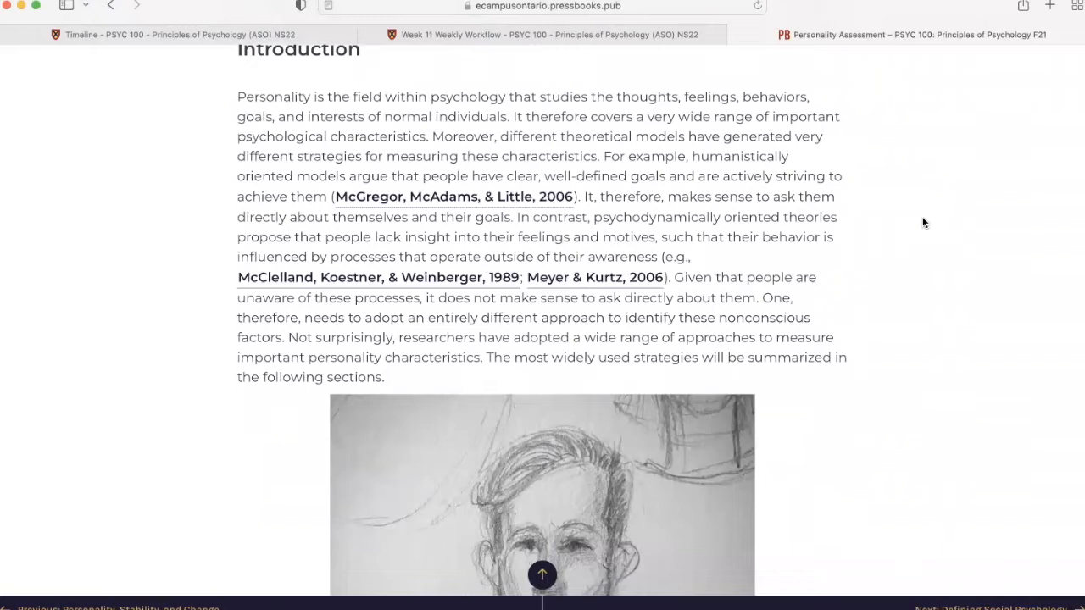
pyautogui.scroll(-3)
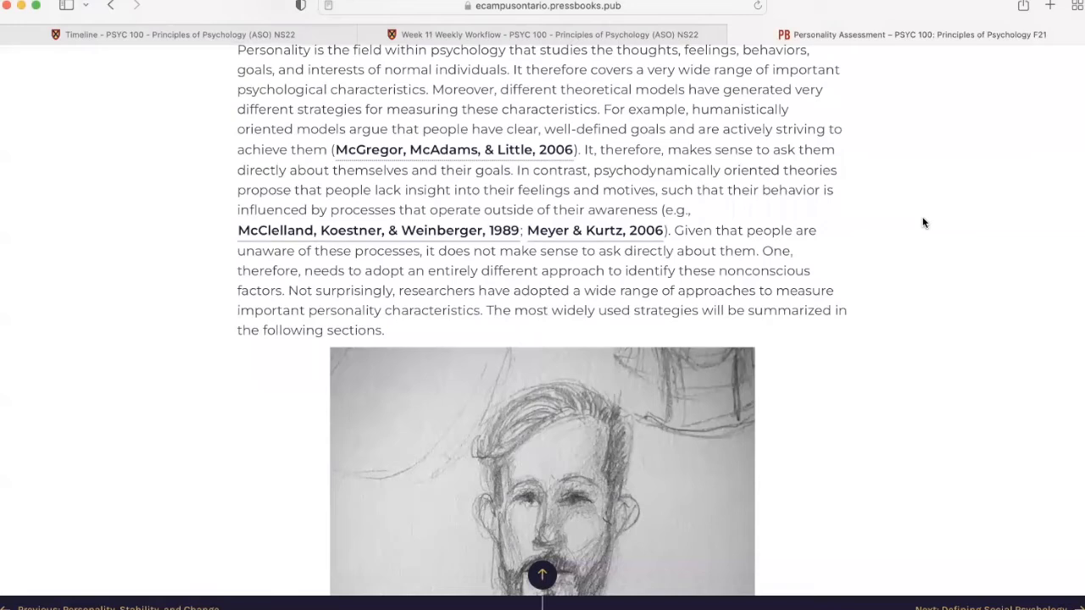
pyautogui.scroll(-3)
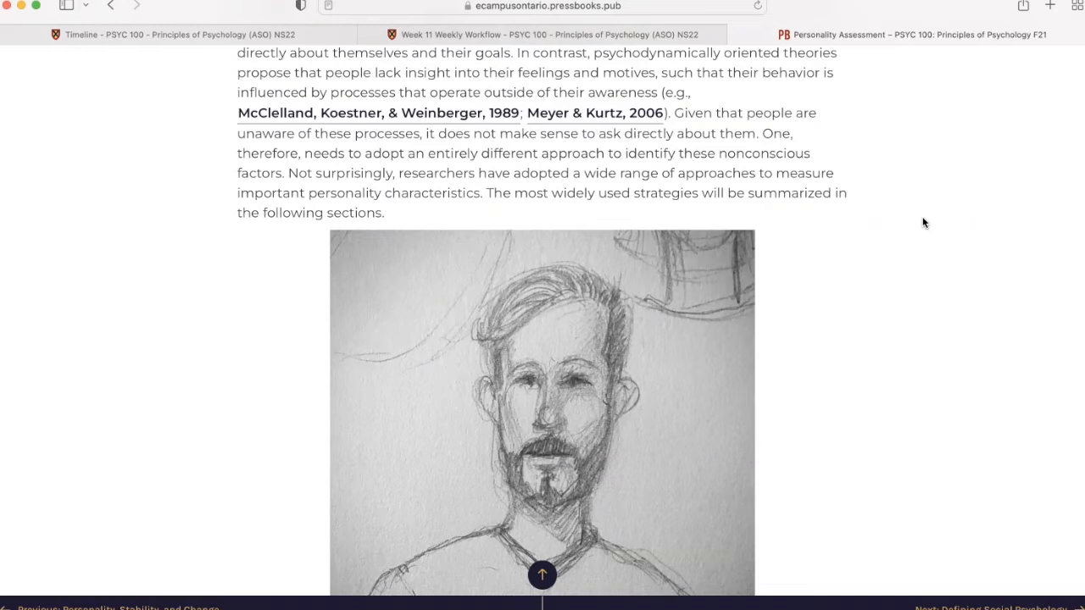
pyautogui.scroll(-3)
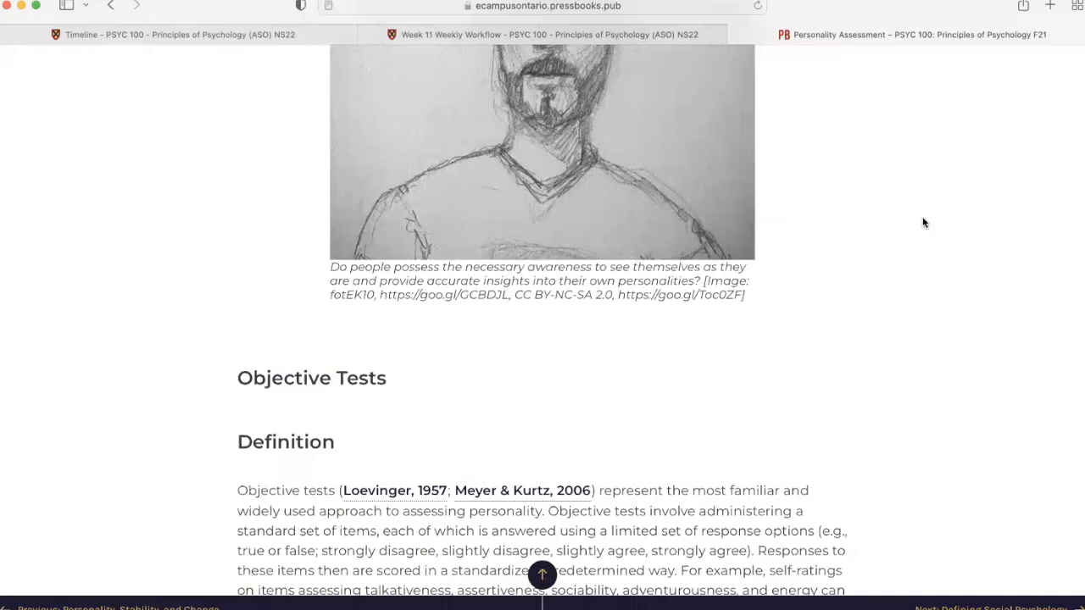
pyautogui.scroll(-3)
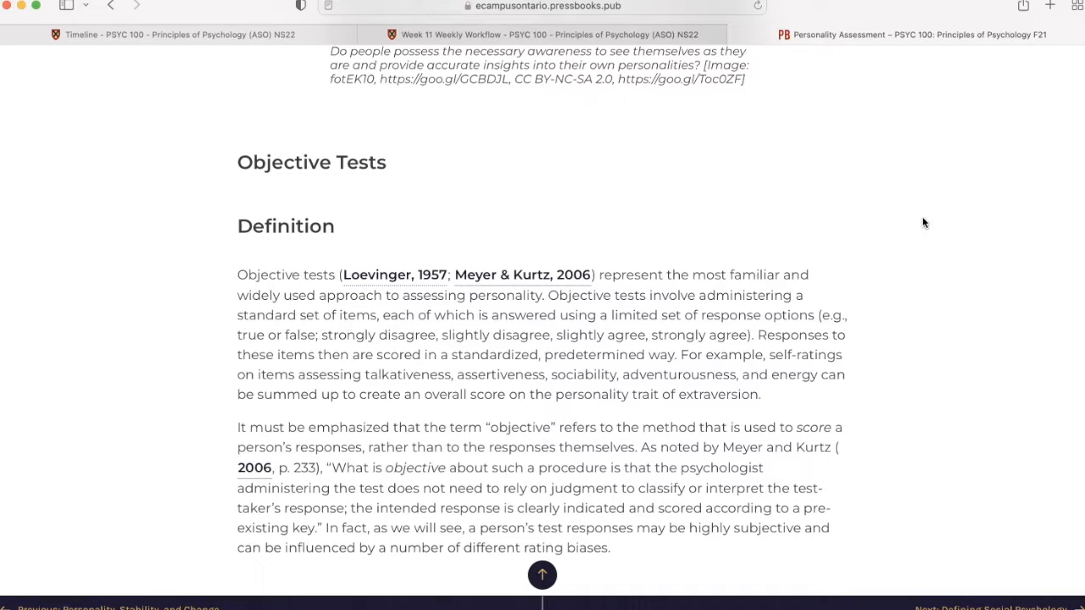
pyautogui.scroll(-3)
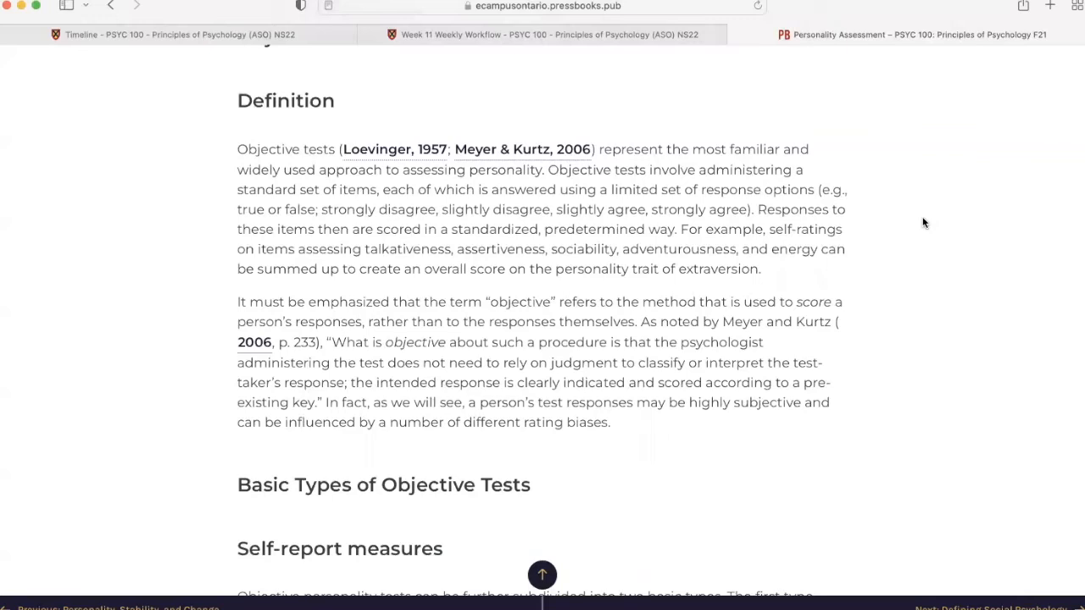
pyautogui.scroll(-3)
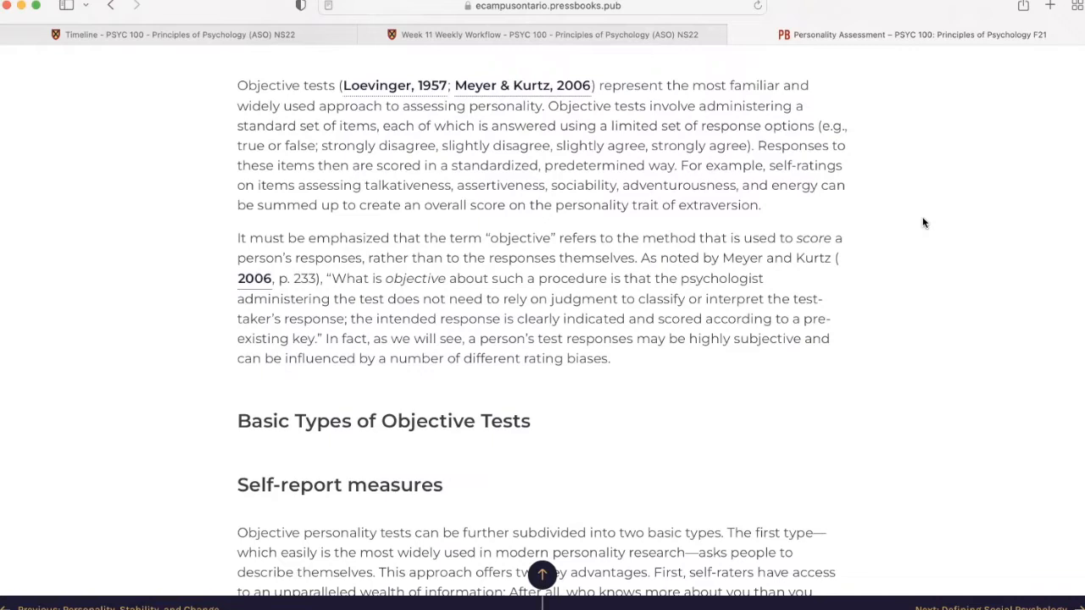
pyautogui.scroll(-3)
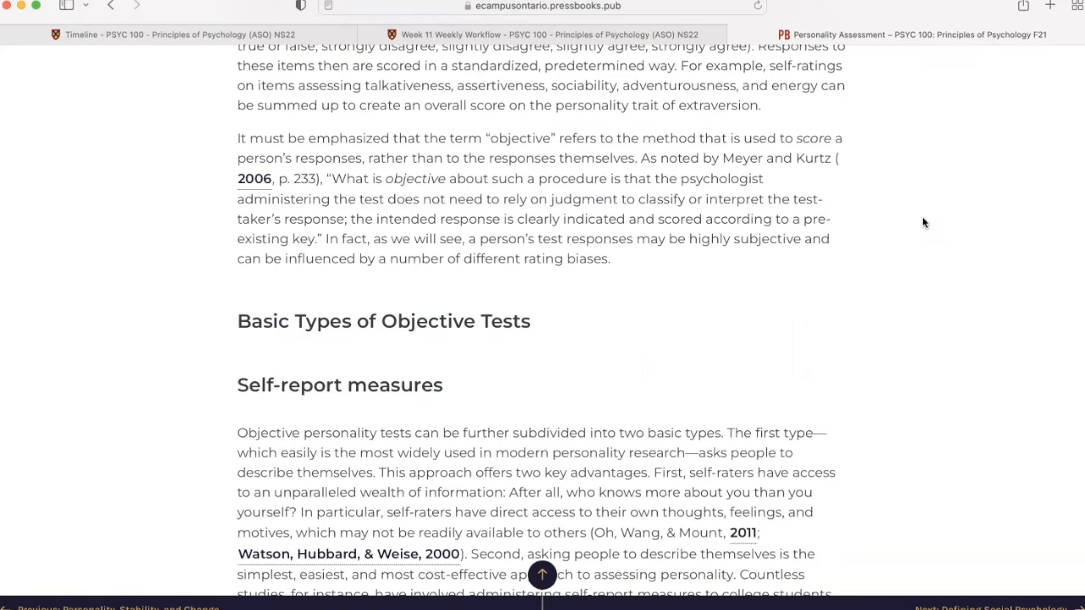
pyautogui.scroll(-3)
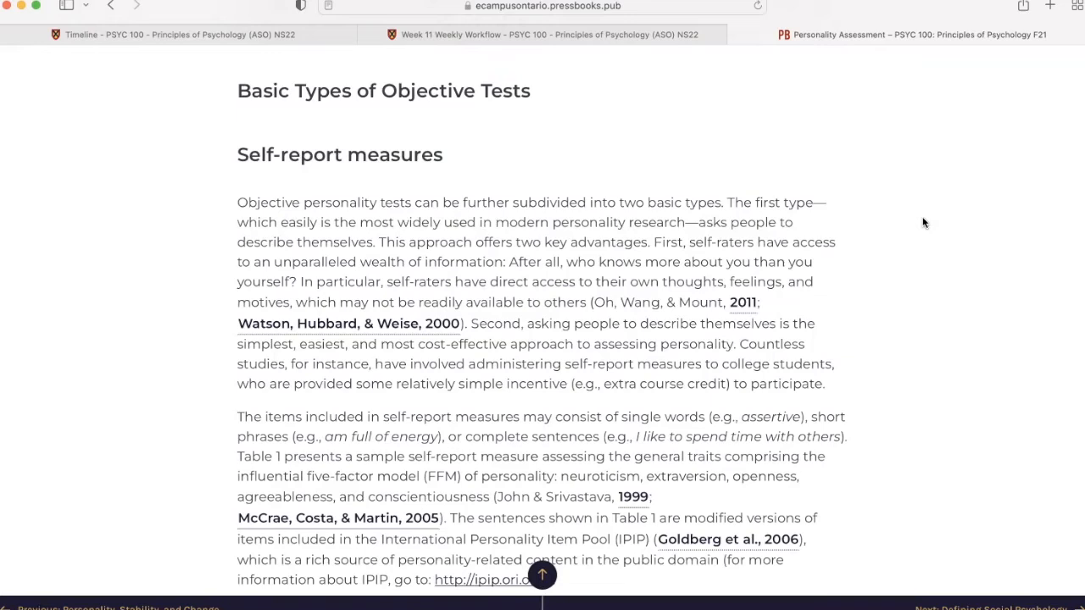
pyautogui.scroll(-3)
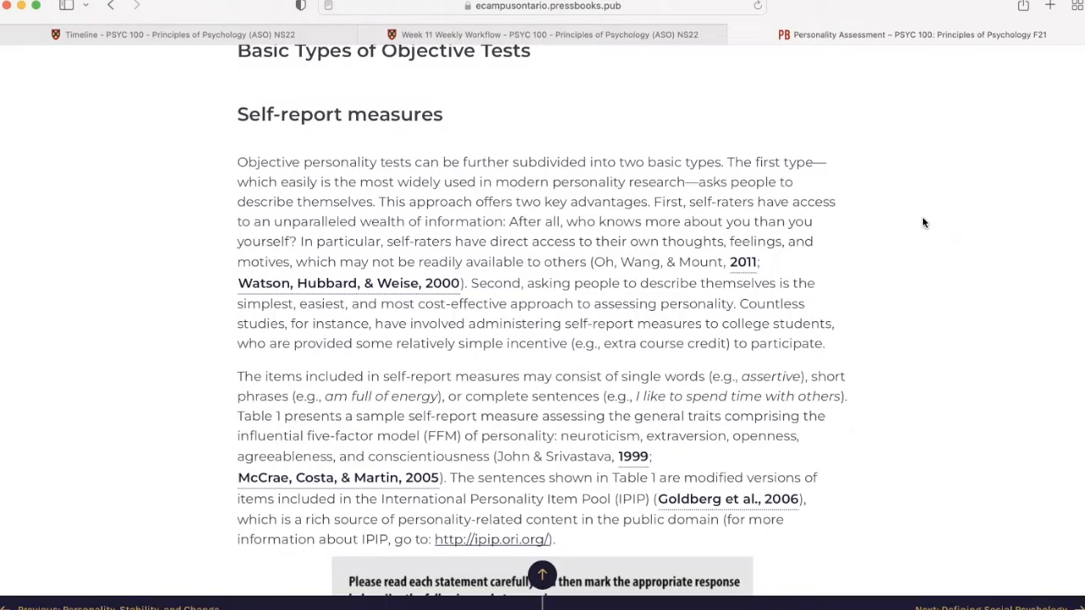
pyautogui.scroll(-3)
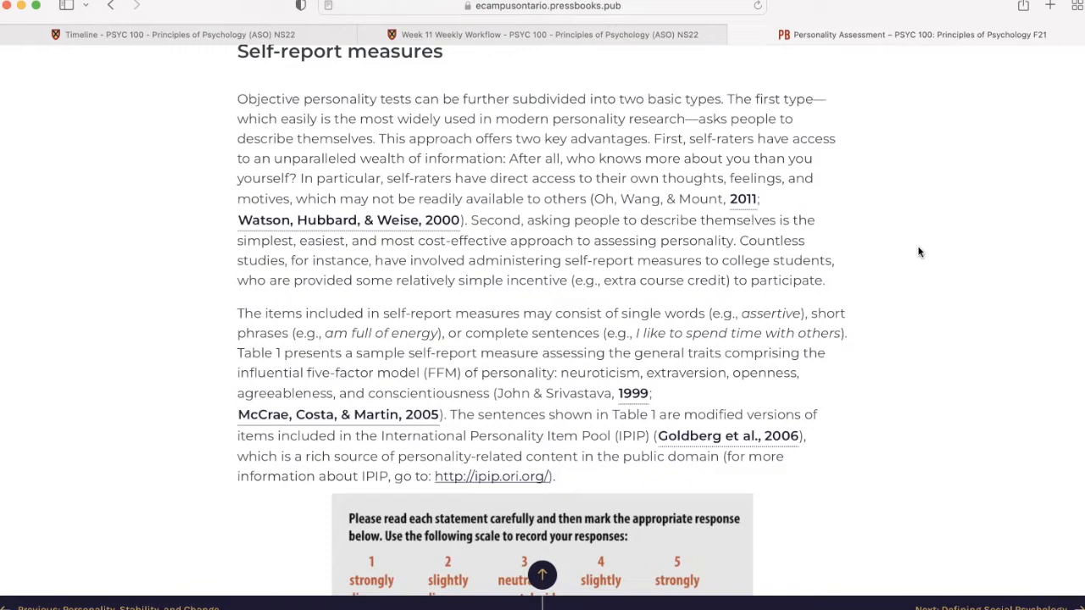
pyautogui.scroll(-3)
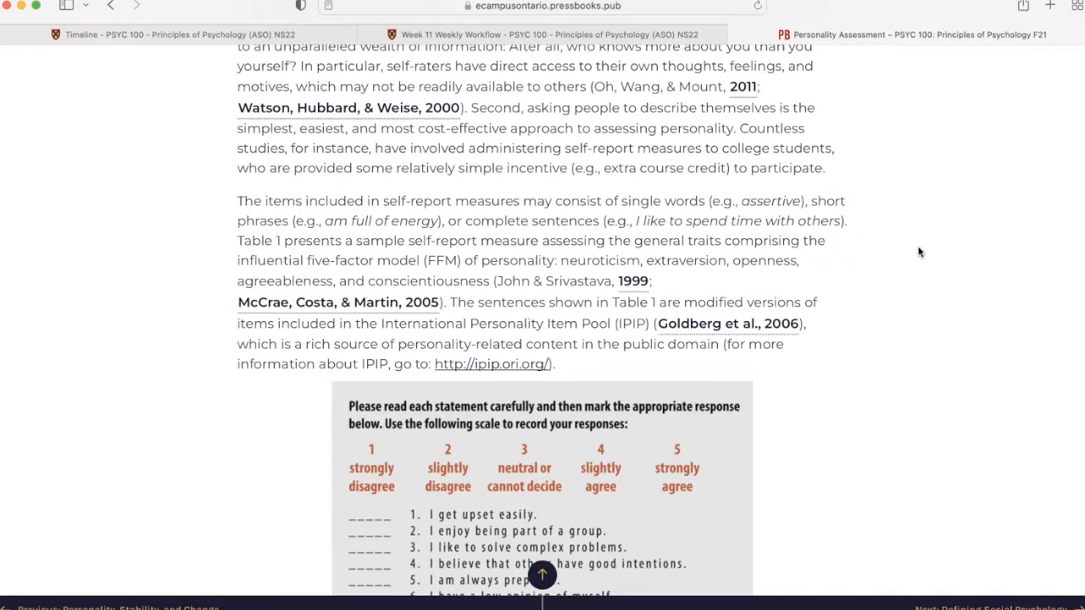
pyautogui.scroll(-3)
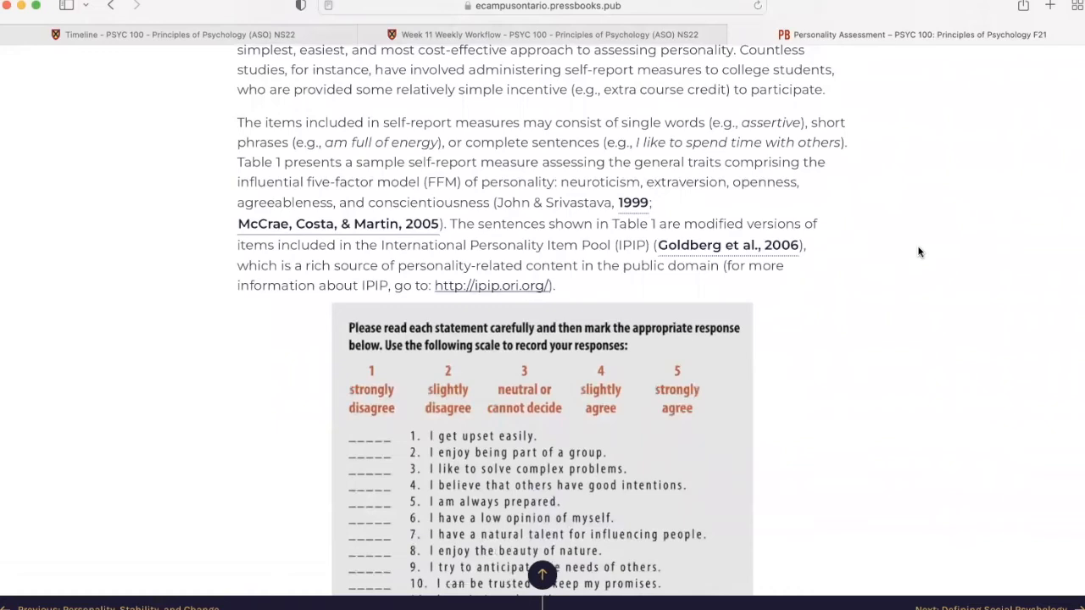
pyautogui.scroll(-3)
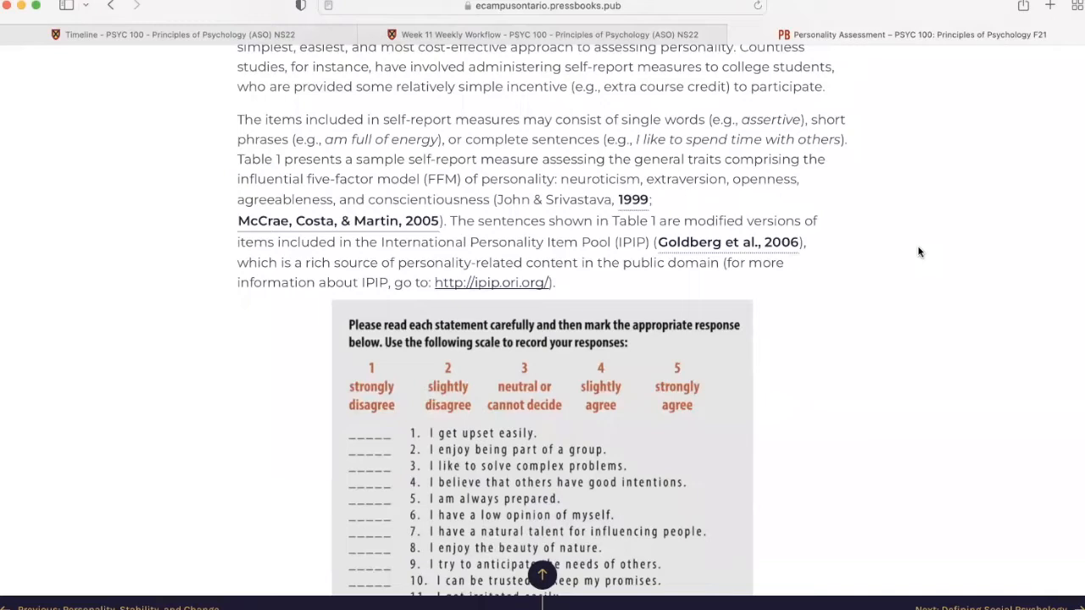
pyautogui.scroll(-3)
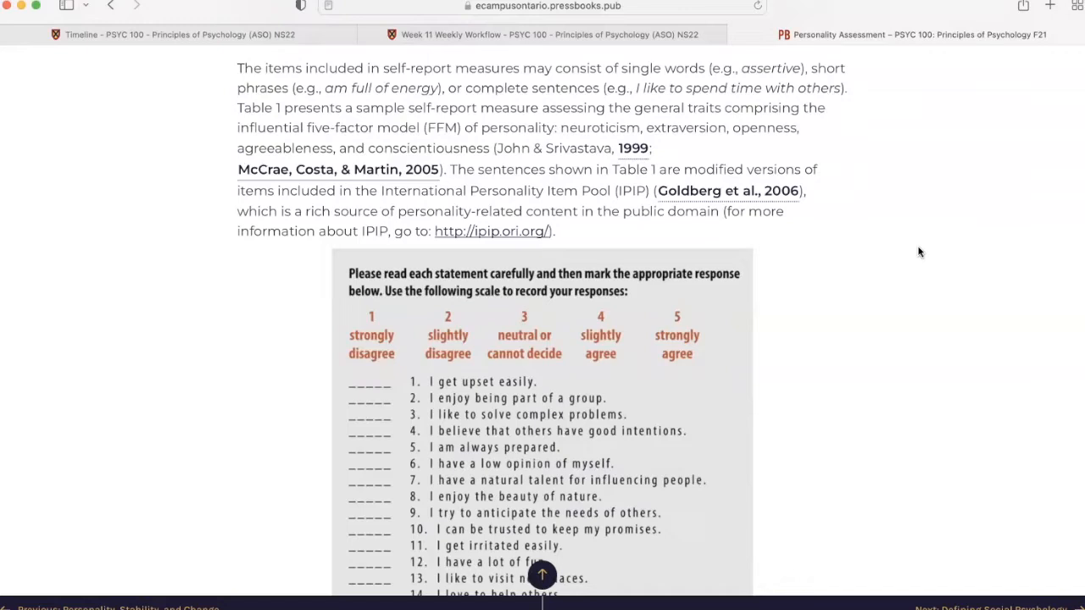
pyautogui.scroll(-3)
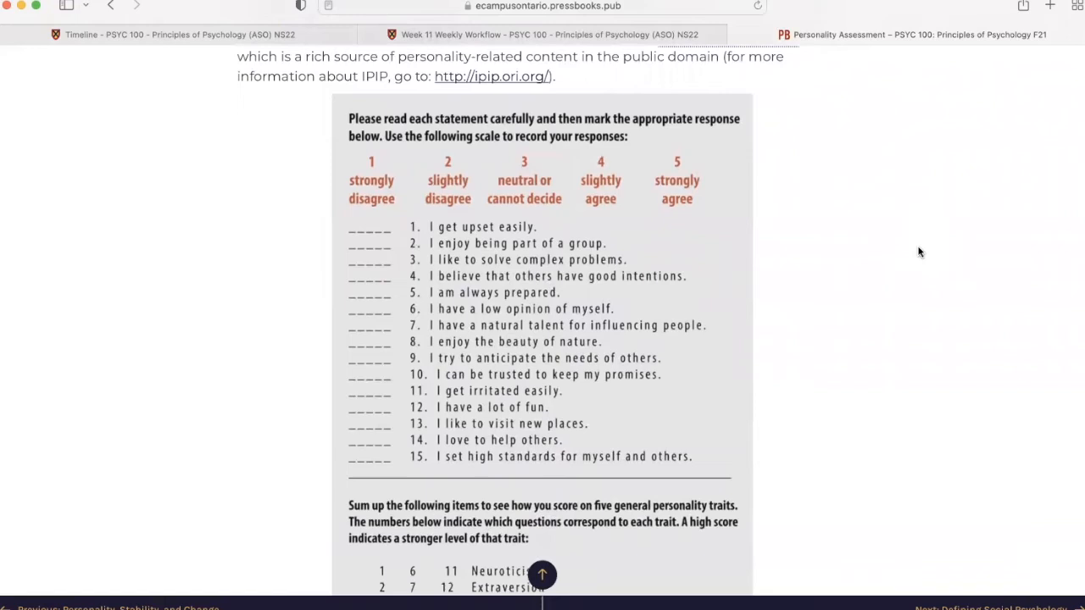
pyautogui.scroll(-3)
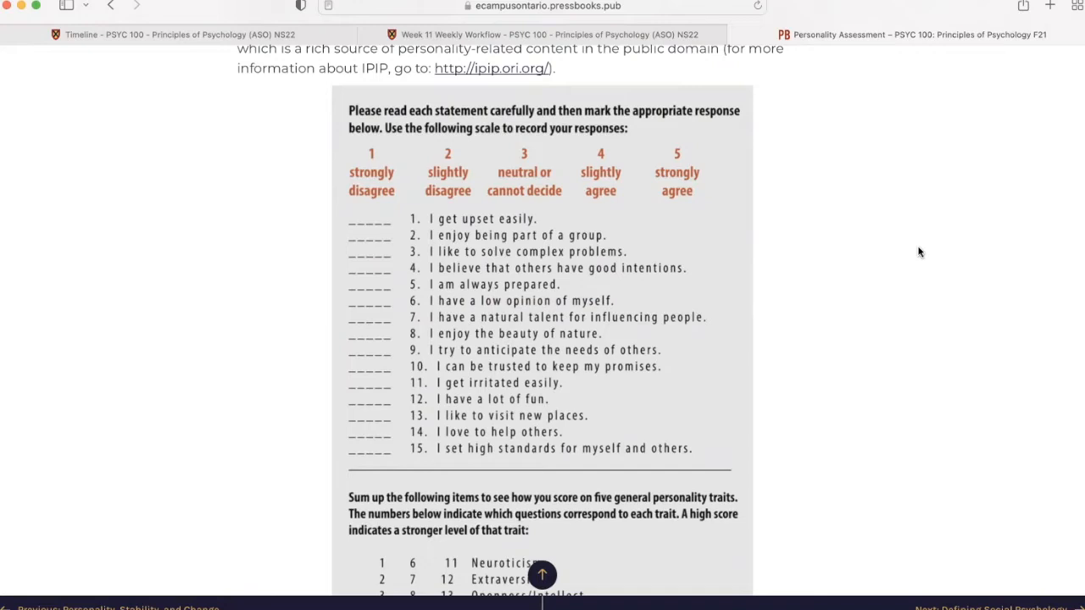
pyautogui.scroll(-3)
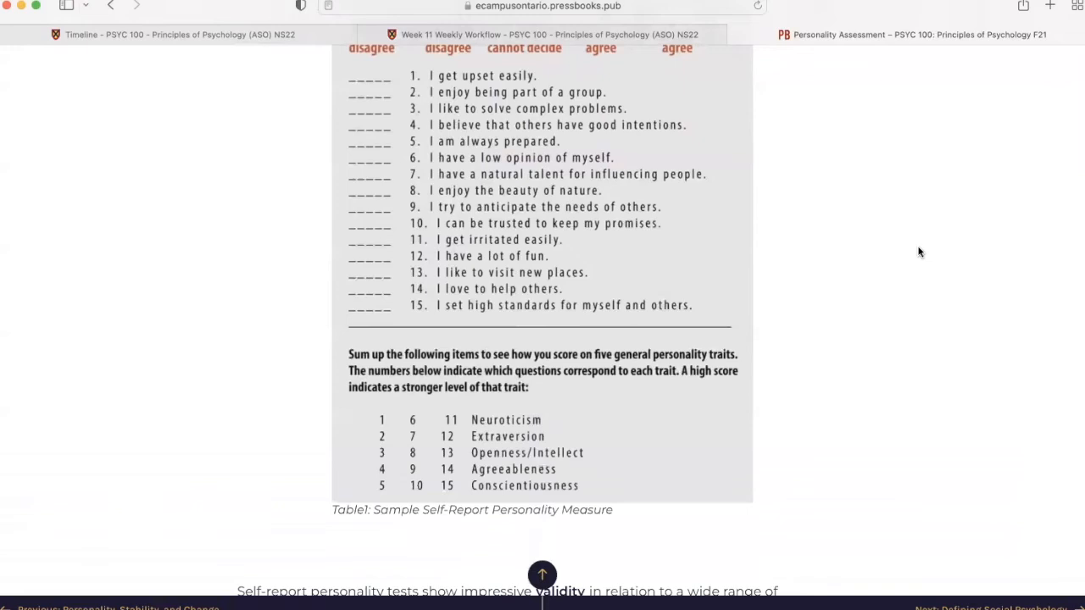
pyautogui.scroll(-3)
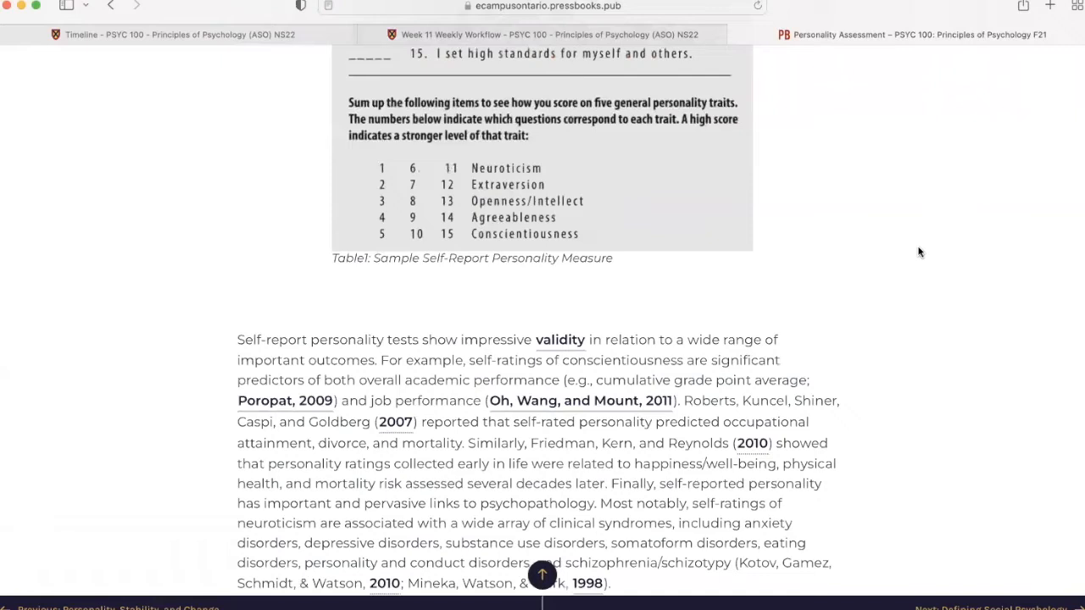
pyautogui.scroll(-3)
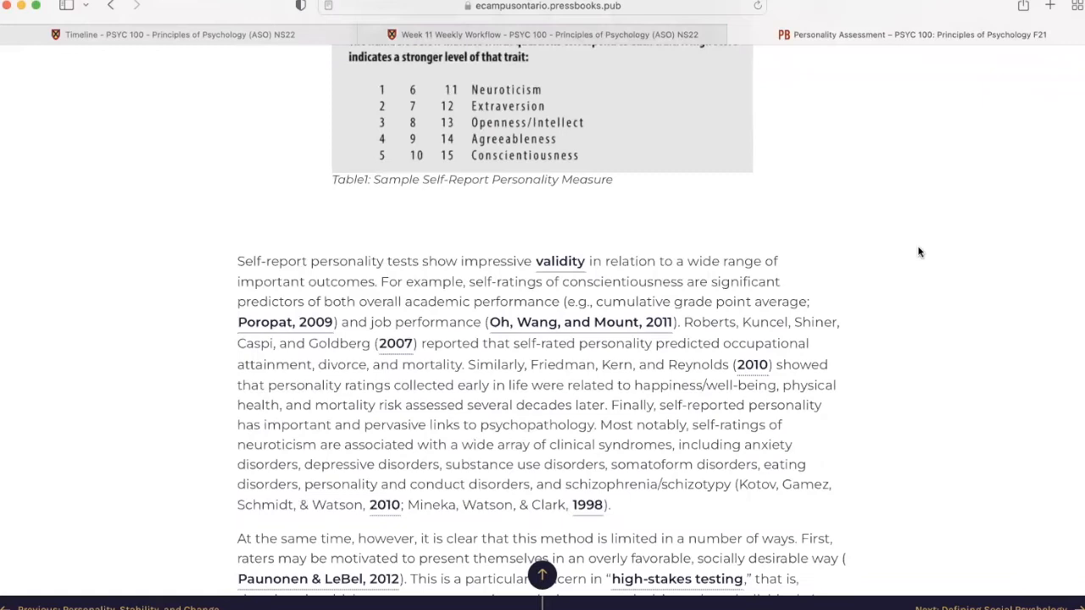
pyautogui.scroll(-3)
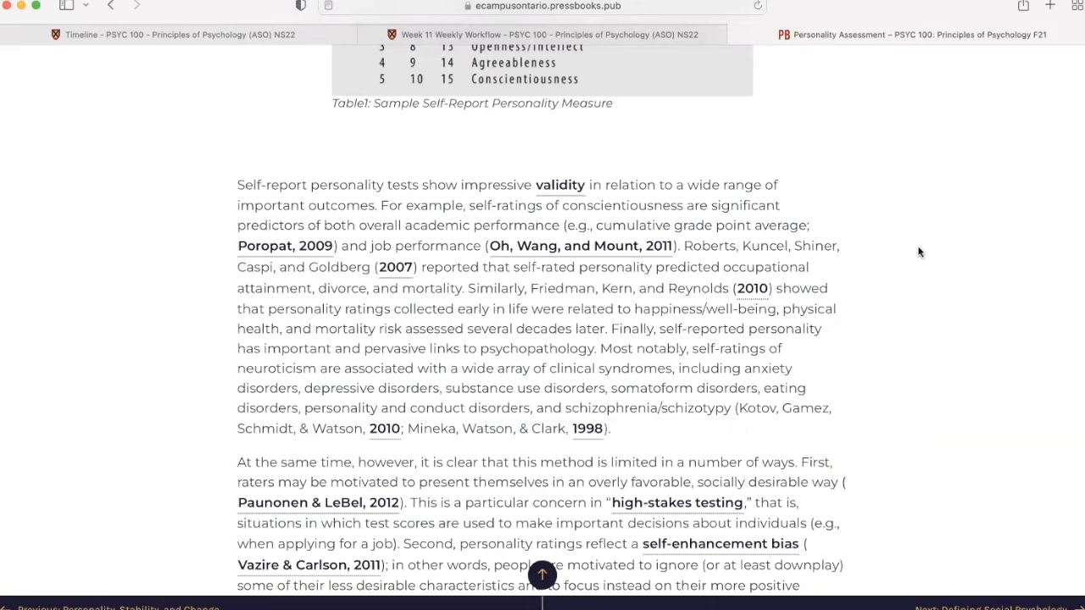
pyautogui.scroll(-3)
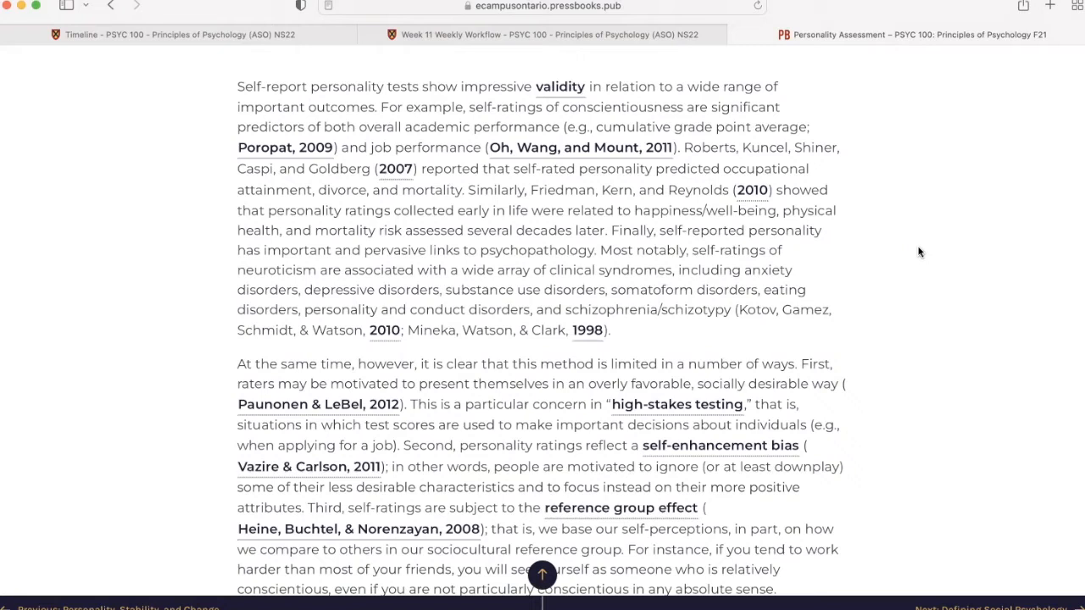
pyautogui.scroll(-3)
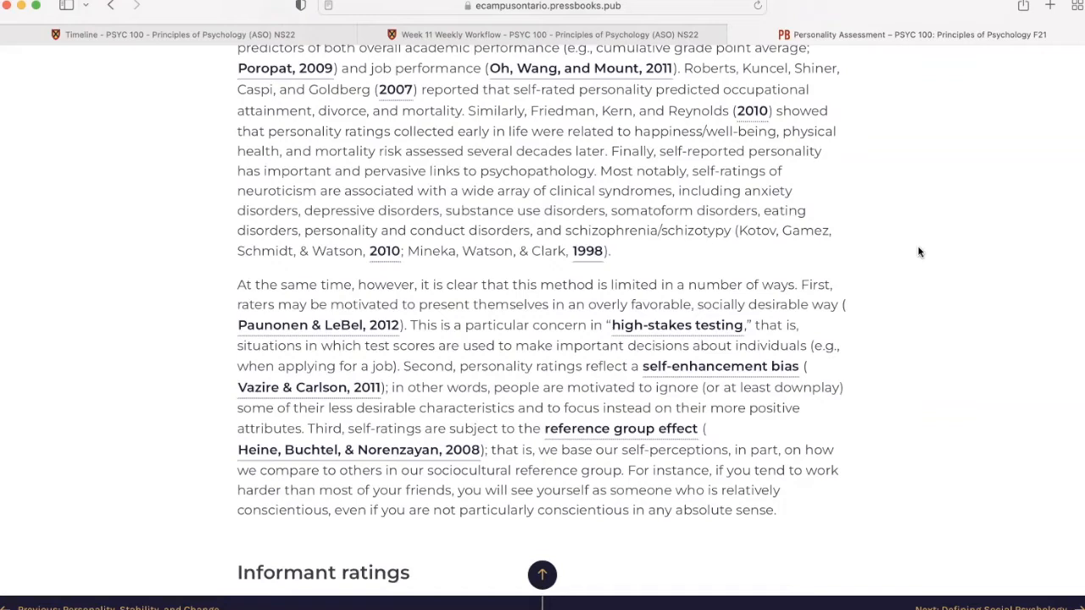
pyautogui.moveTo(892, 197)
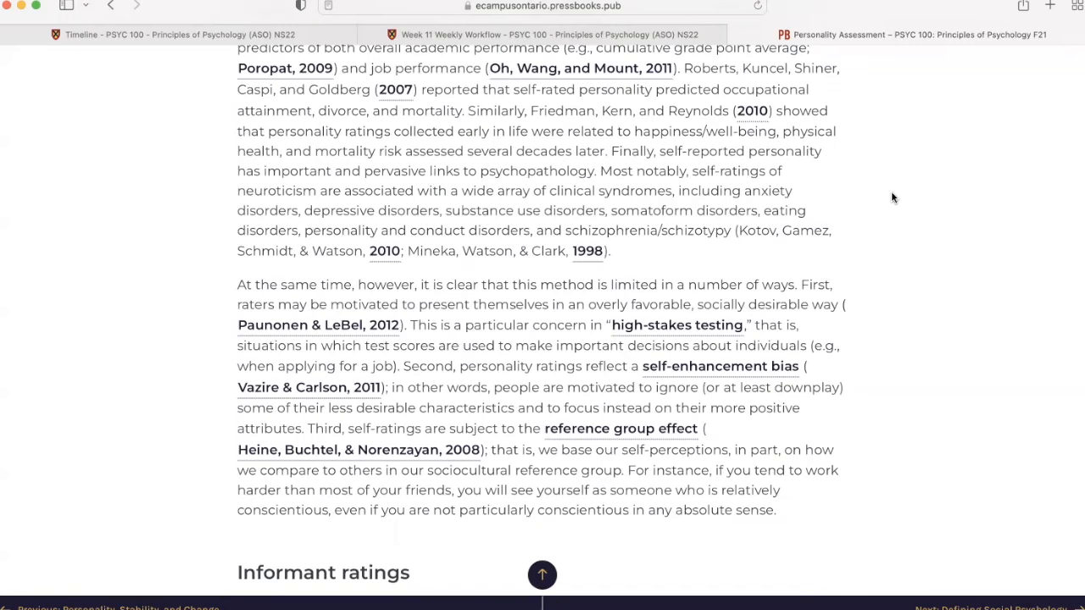
pyautogui.scroll(-3)
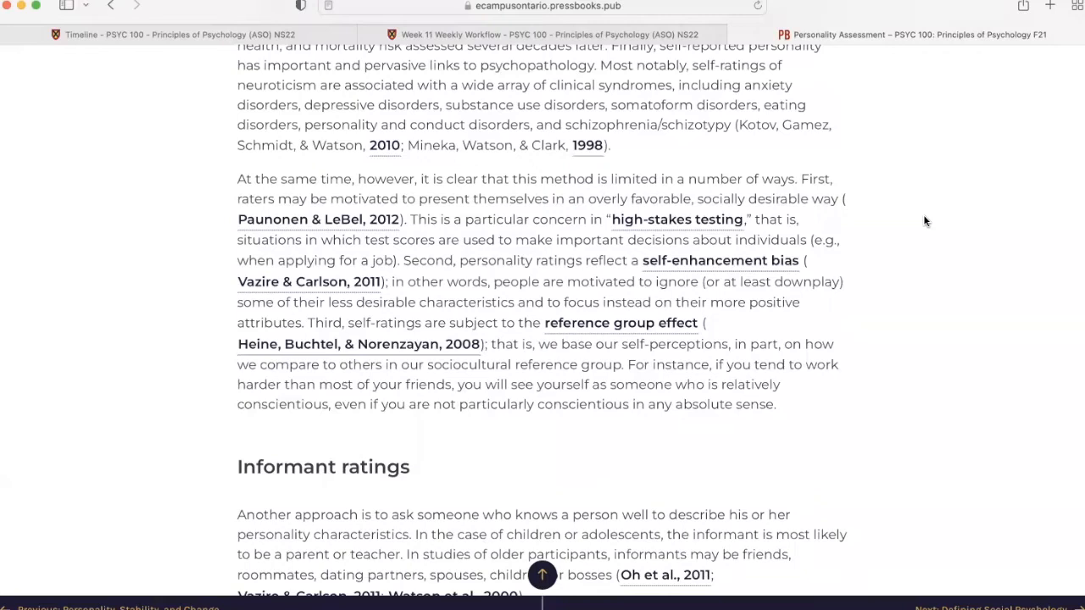
pyautogui.scroll(-3)
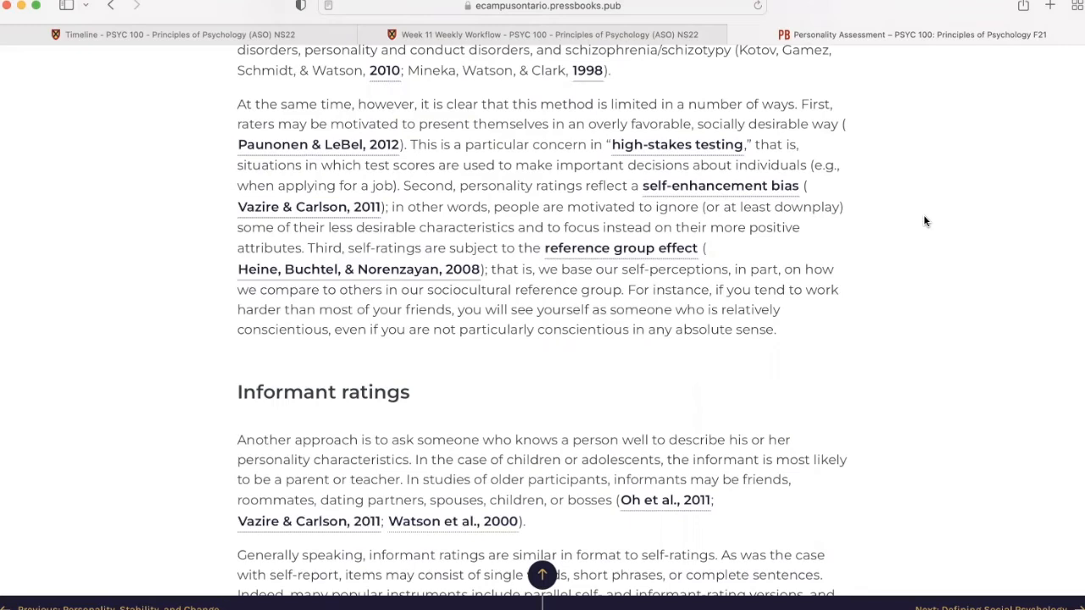
pyautogui.scroll(-3)
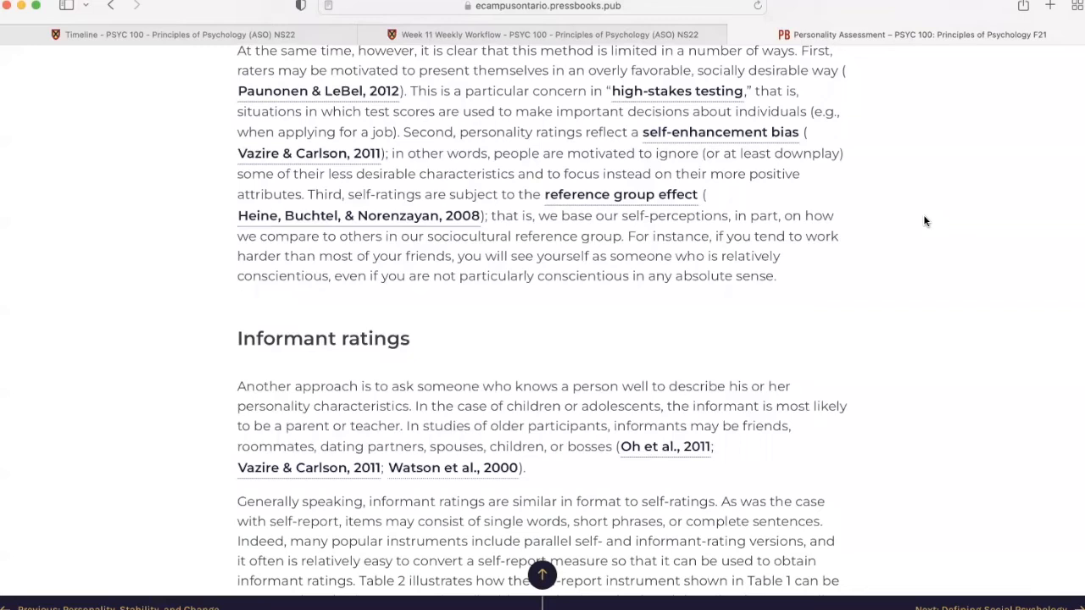
pyautogui.scroll(-3)
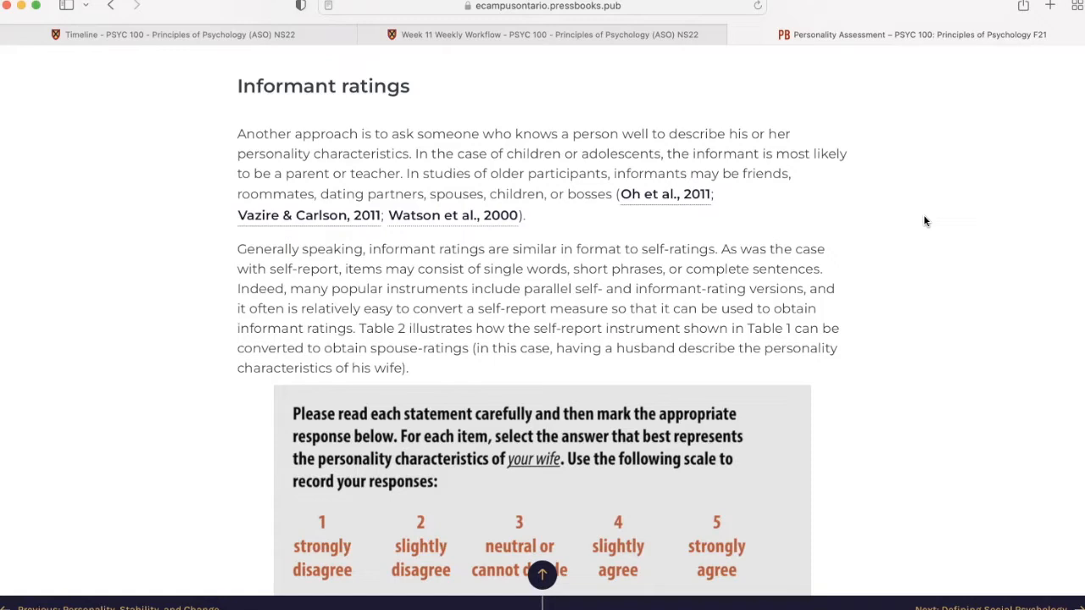
pyautogui.scroll(-3)
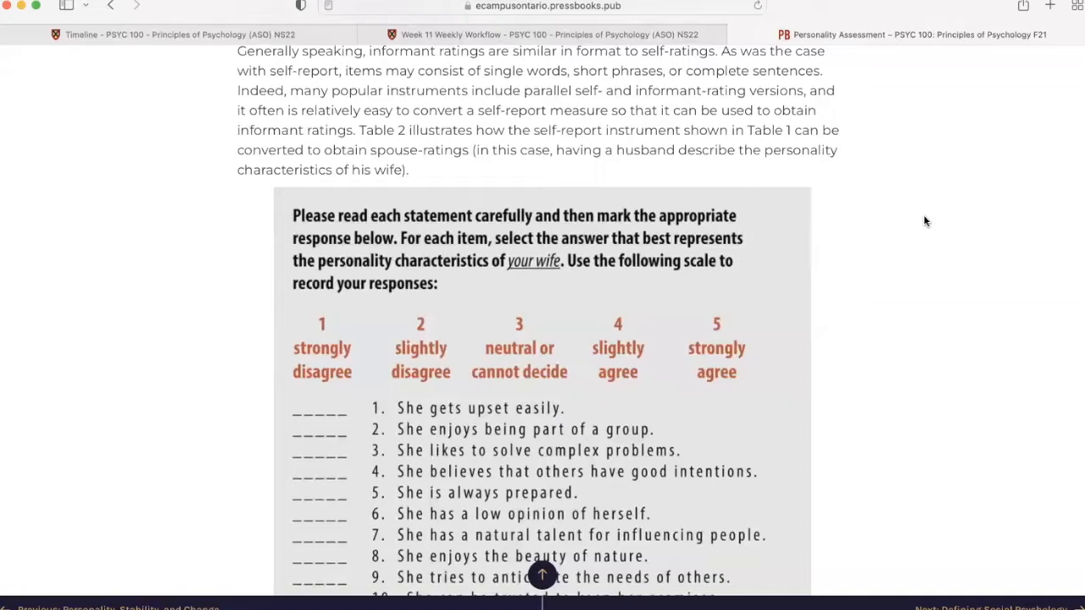
pyautogui.moveTo(923, 193)
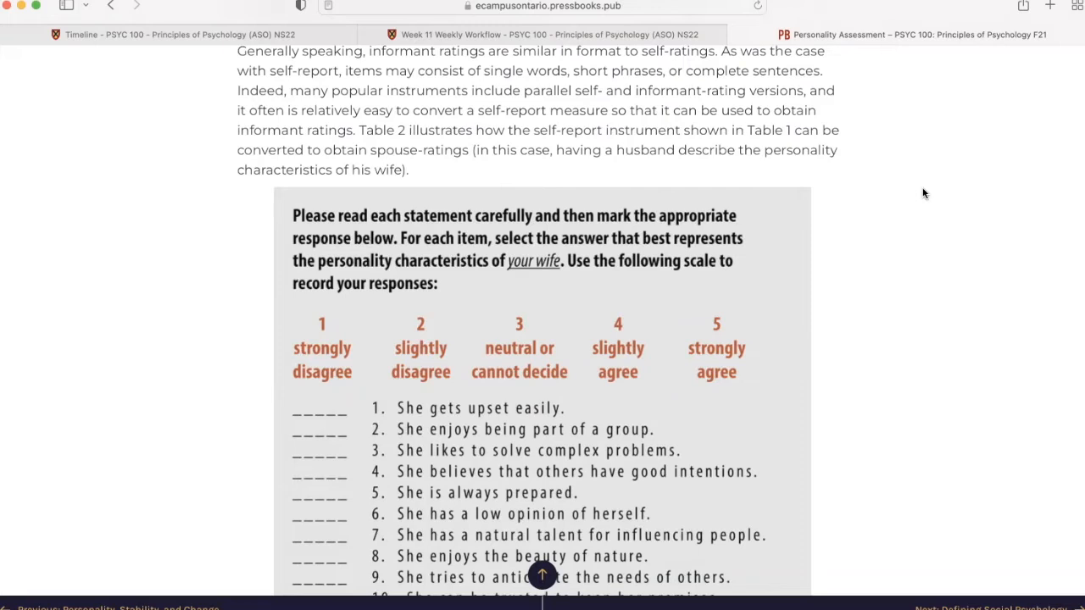
pyautogui.scroll(-3)
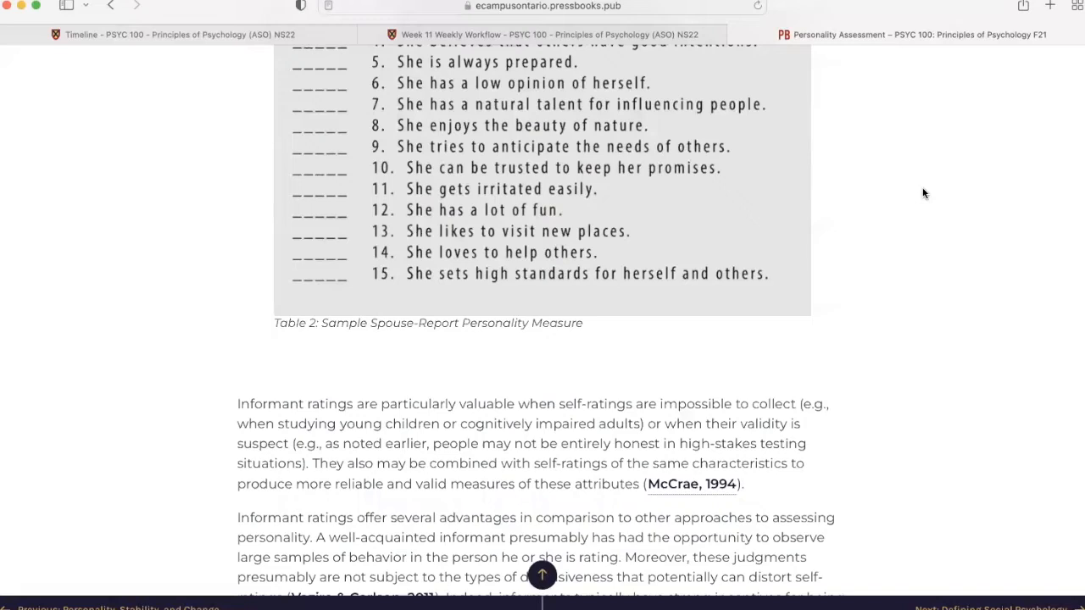
pyautogui.scroll(-3)
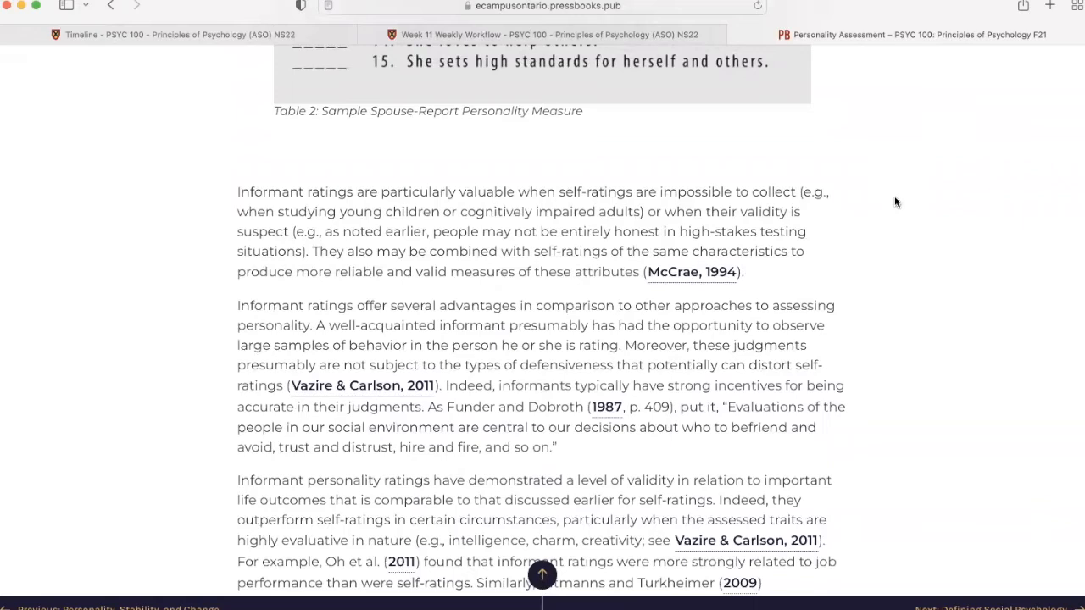
pyautogui.scroll(-3)
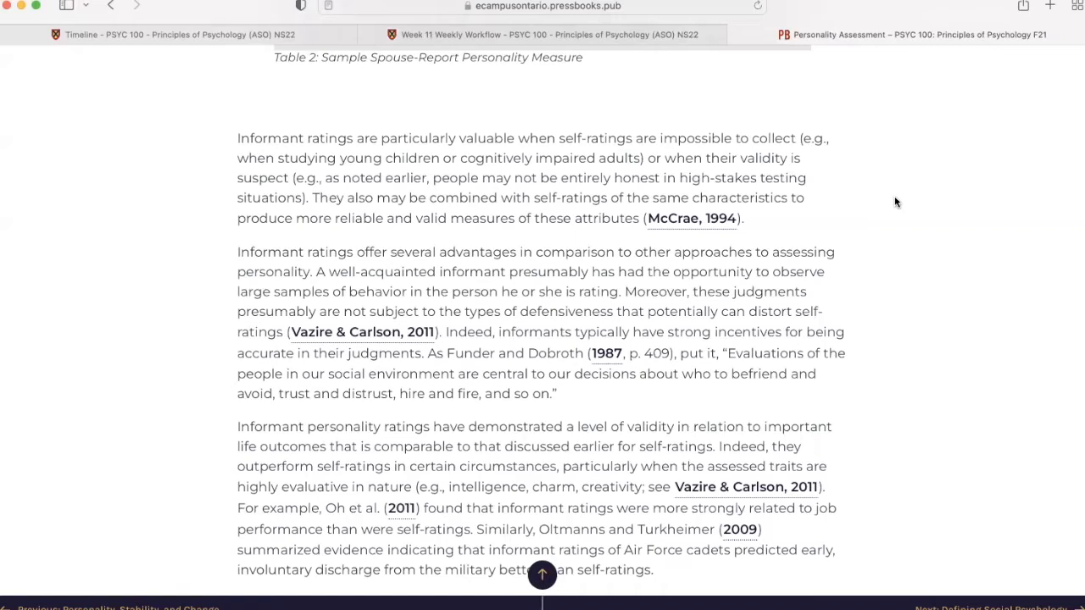
pyautogui.scroll(-3)
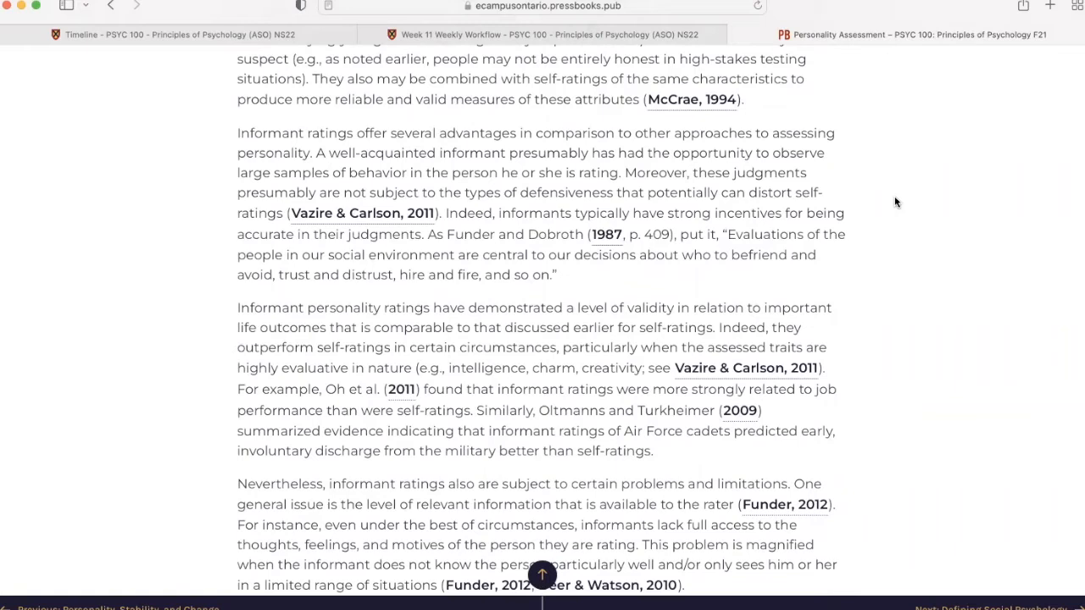
pyautogui.scroll(-3)
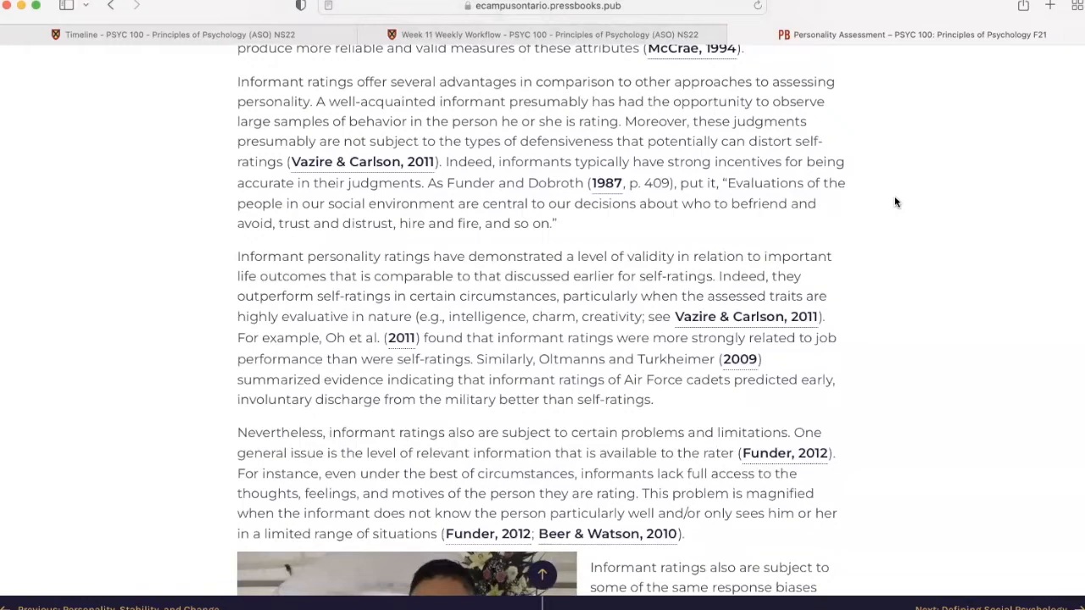
pyautogui.scroll(-3)
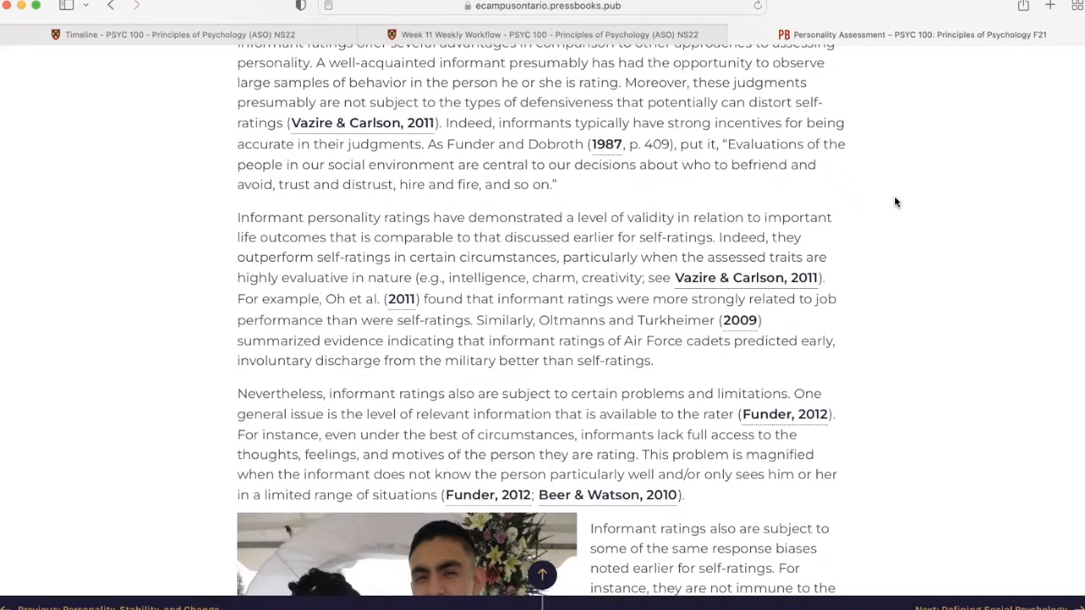
pyautogui.scroll(-3)
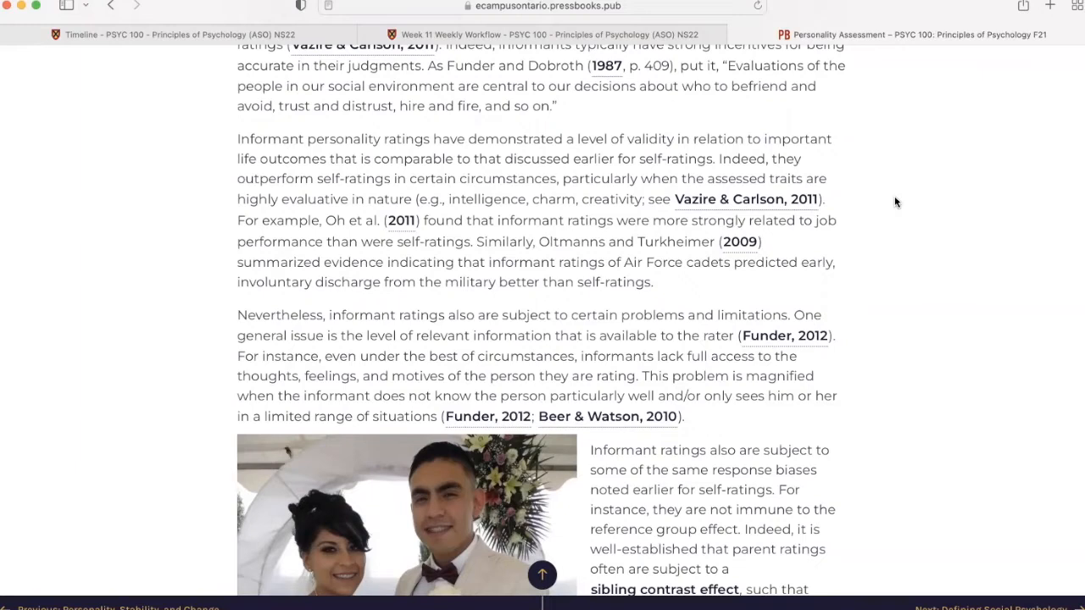
pyautogui.scroll(-3)
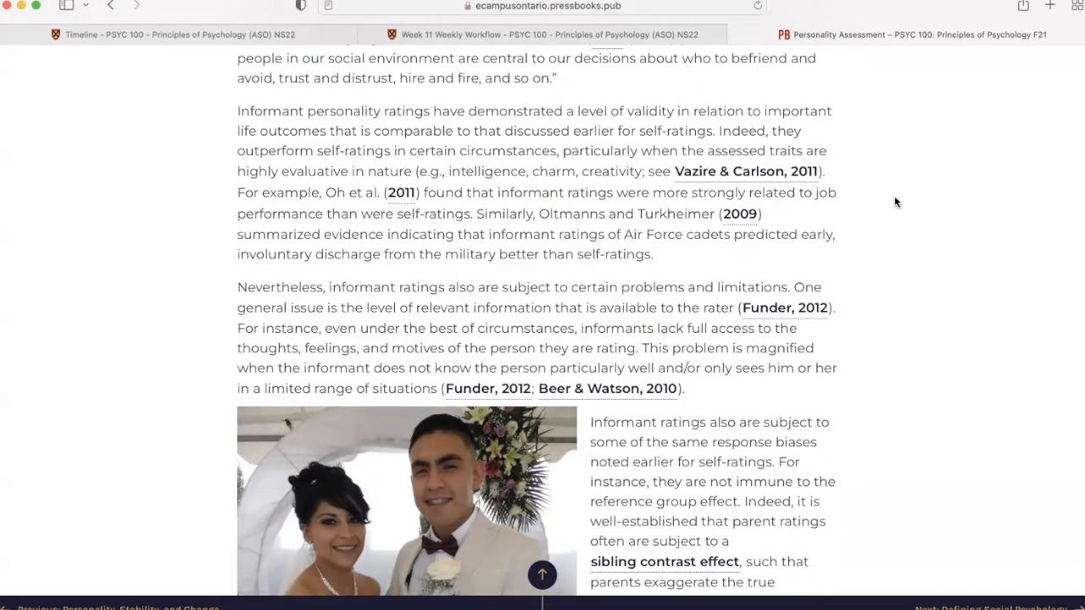
pyautogui.scroll(-3)
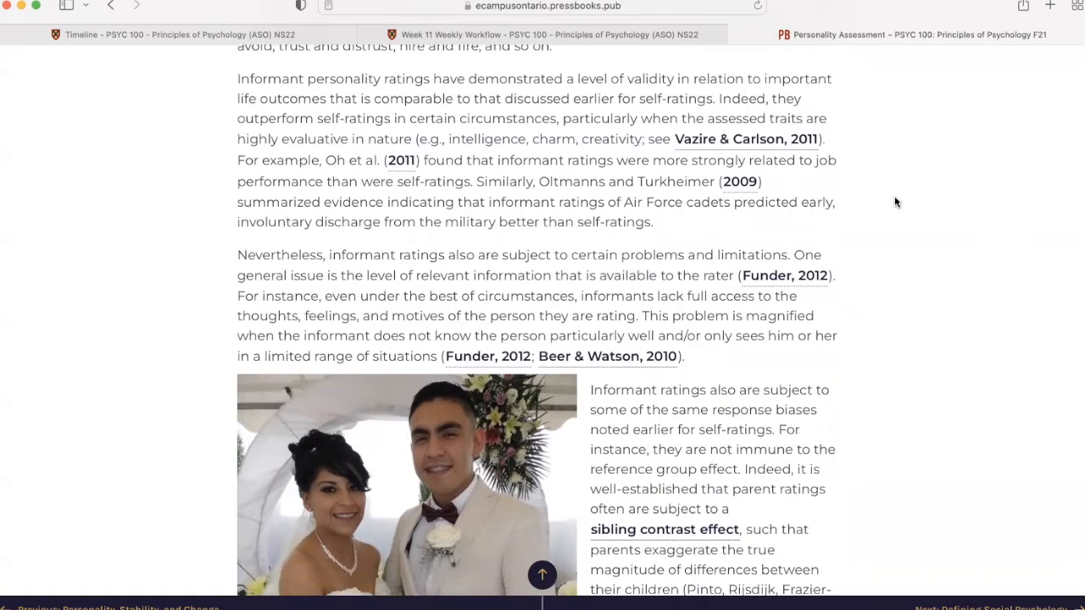
pyautogui.scroll(-3)
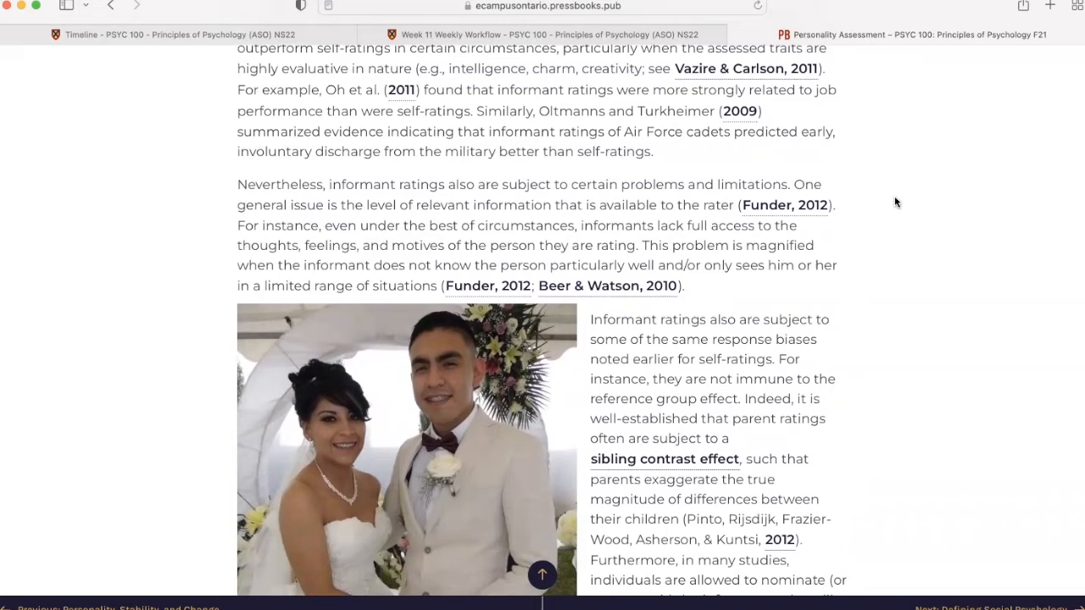
pyautogui.scroll(-3)
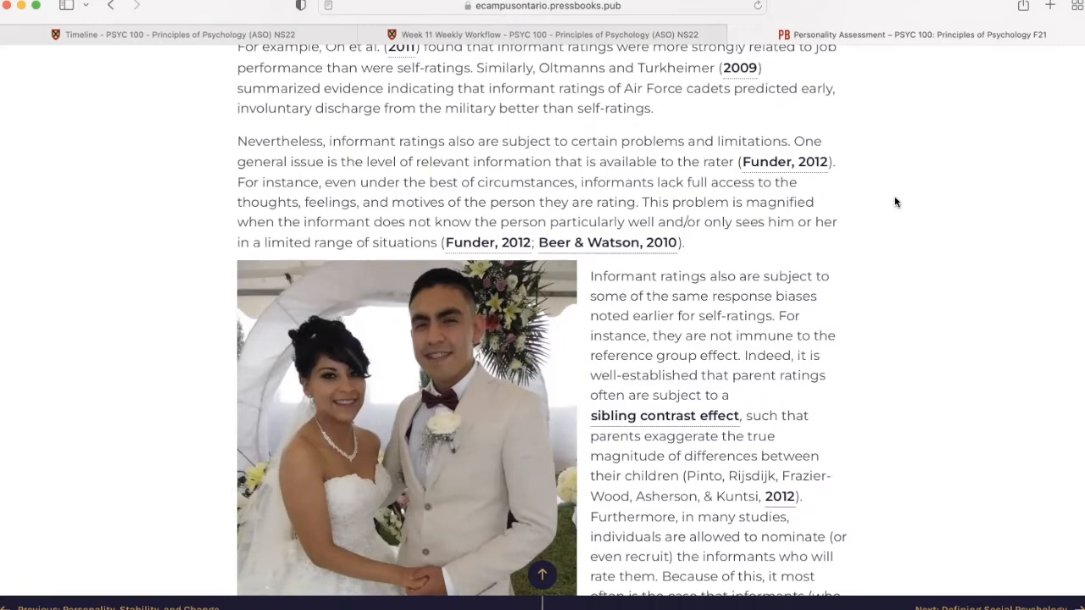
pyautogui.scroll(-3)
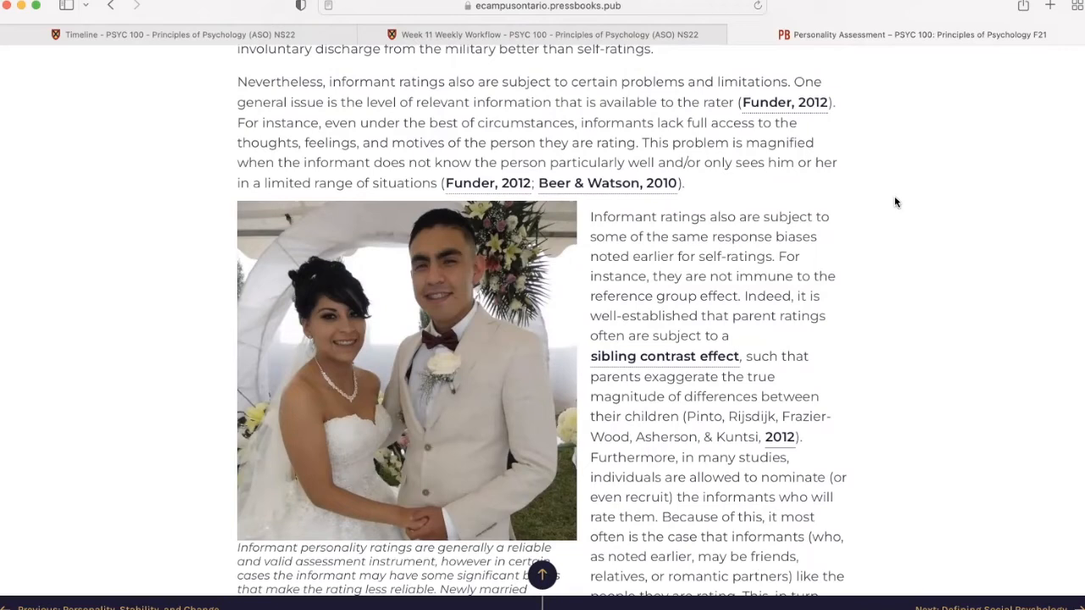
pyautogui.scroll(-3)
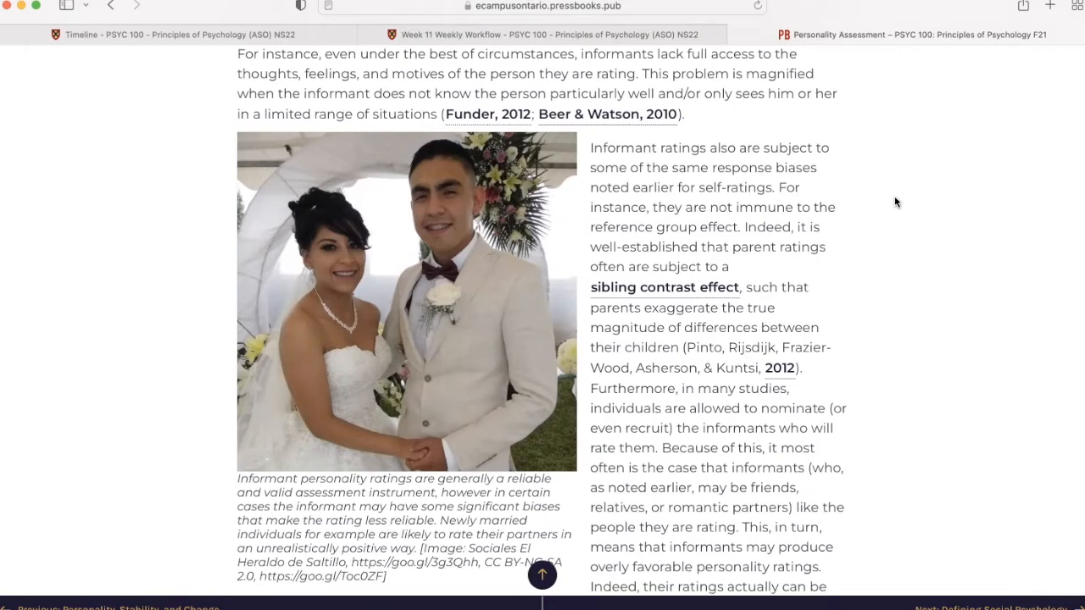
pyautogui.scroll(-3)
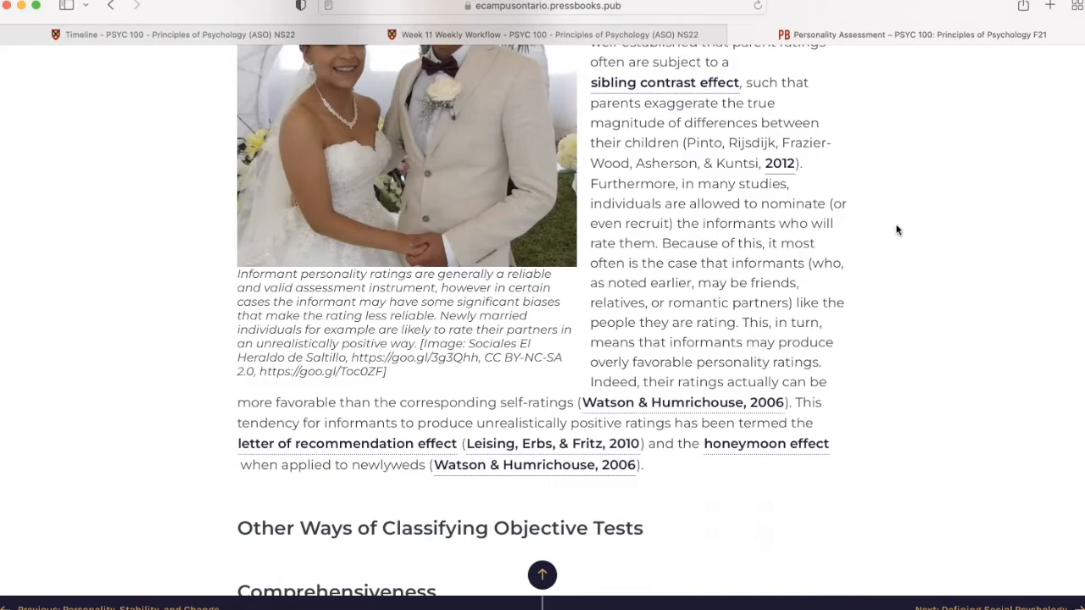
pyautogui.scroll(-3)
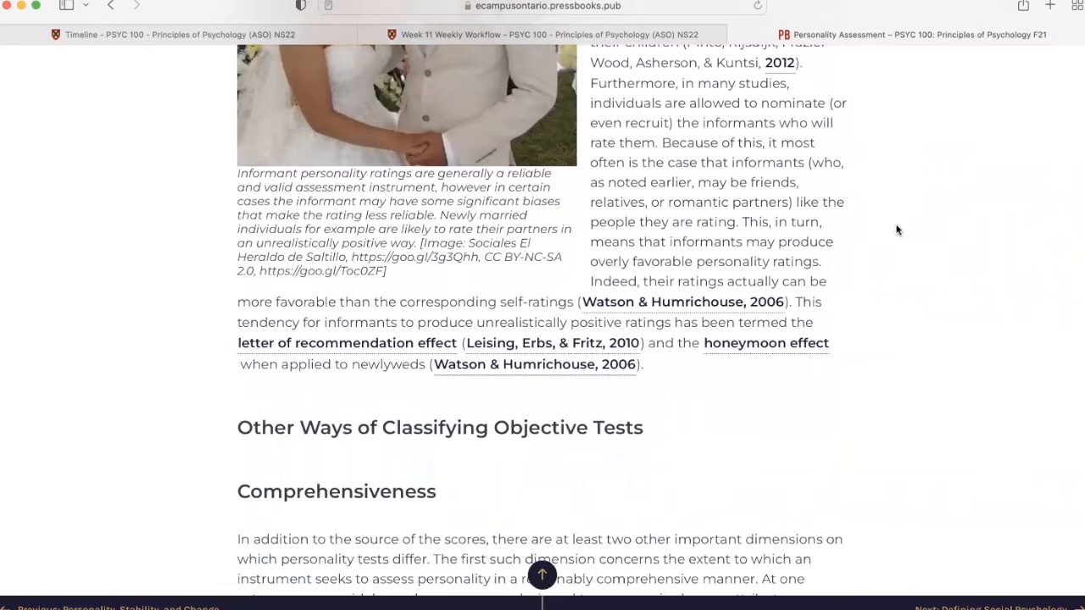
pyautogui.scroll(-3)
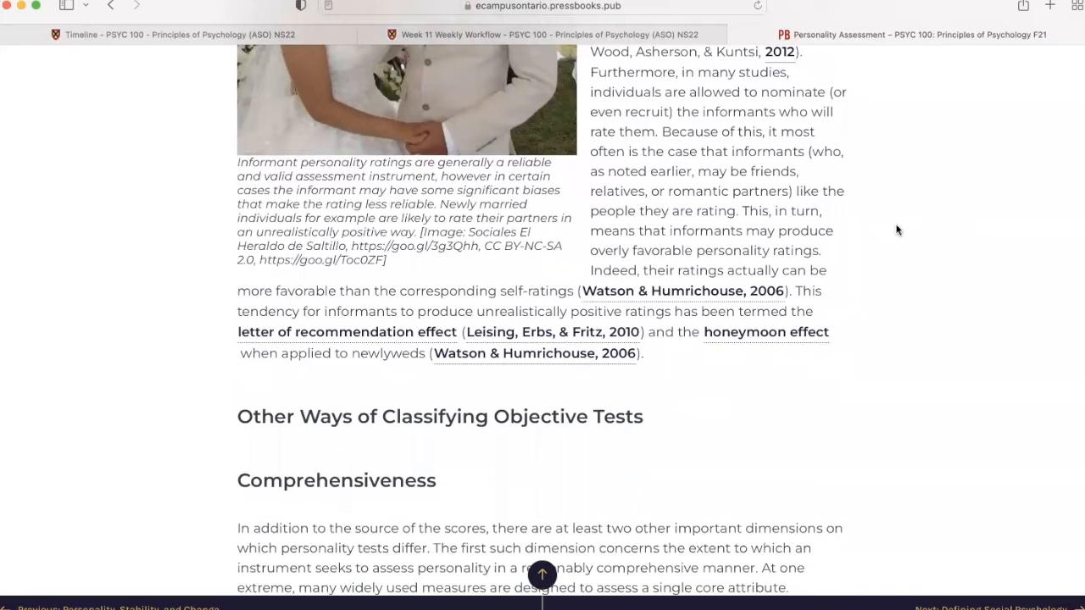
pyautogui.scroll(-3)
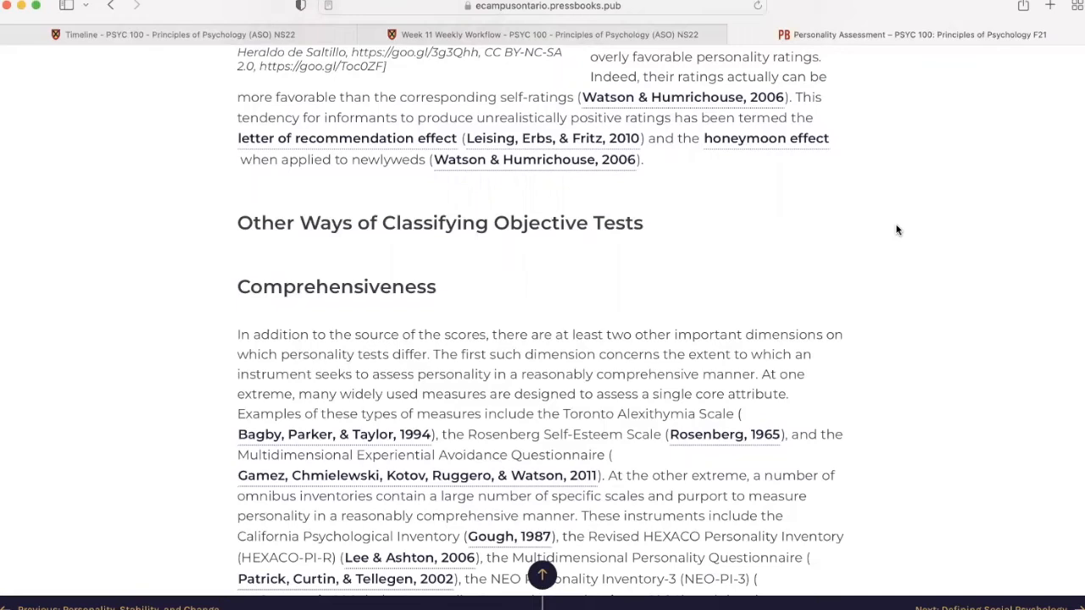
pyautogui.scroll(-3)
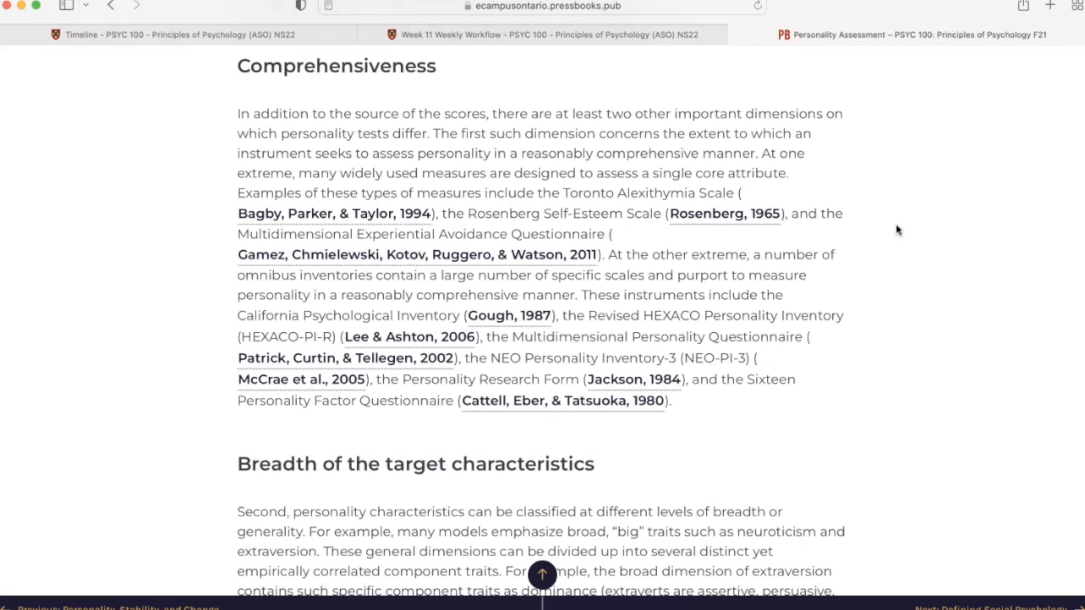
pyautogui.scroll(-3)
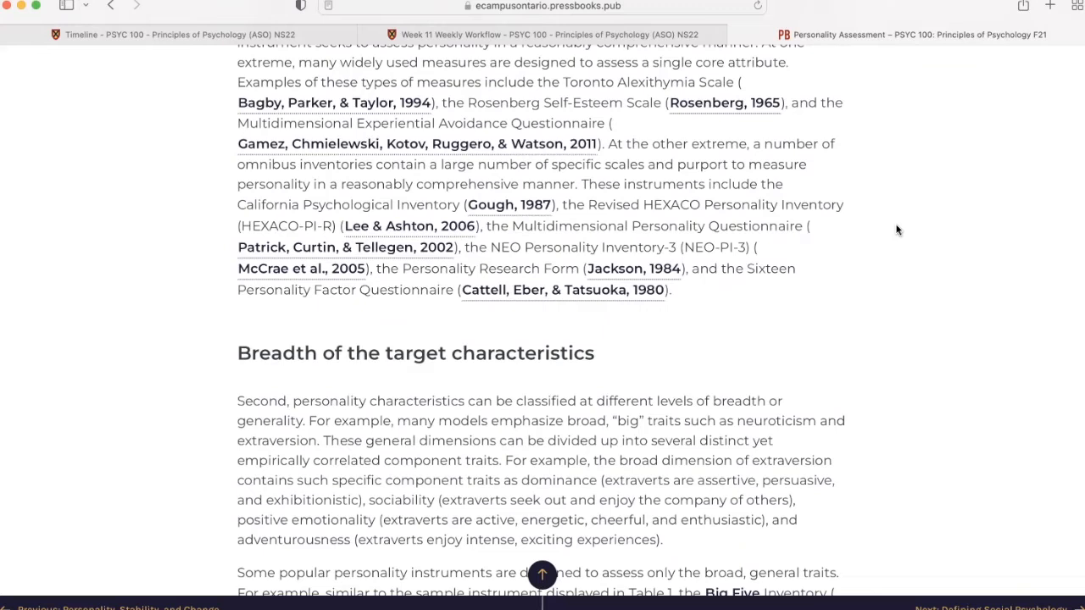
pyautogui.scroll(-3)
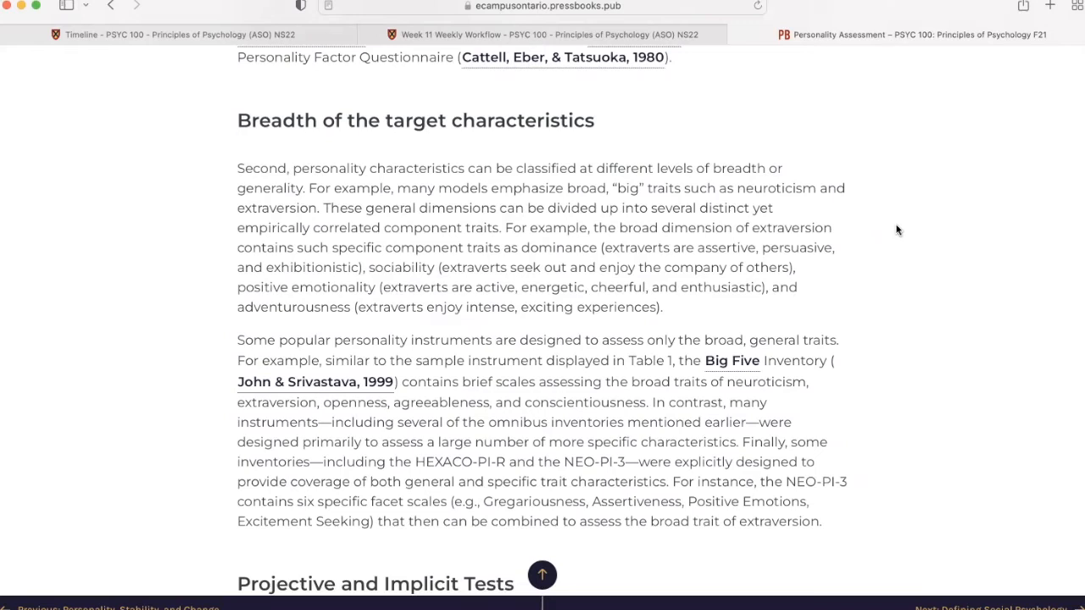
pyautogui.scroll(-3)
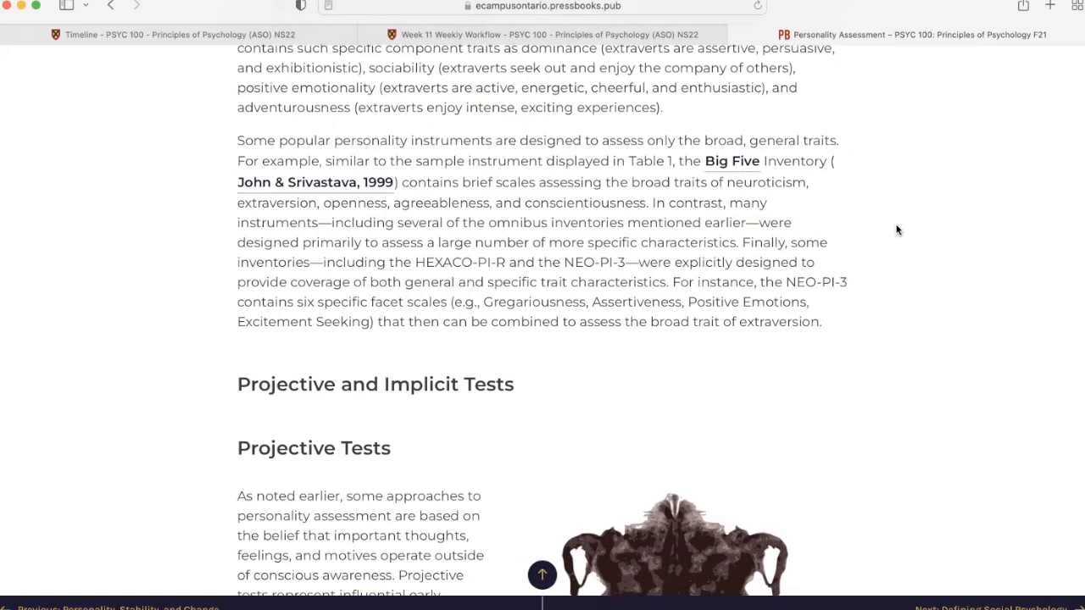
pyautogui.scroll(-3)
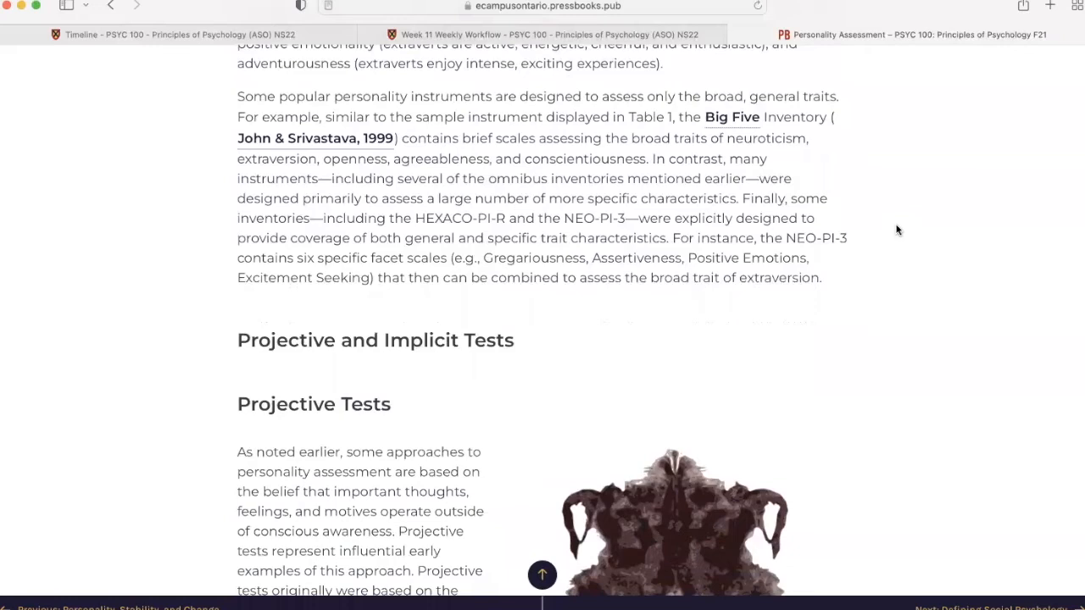
pyautogui.scroll(-3)
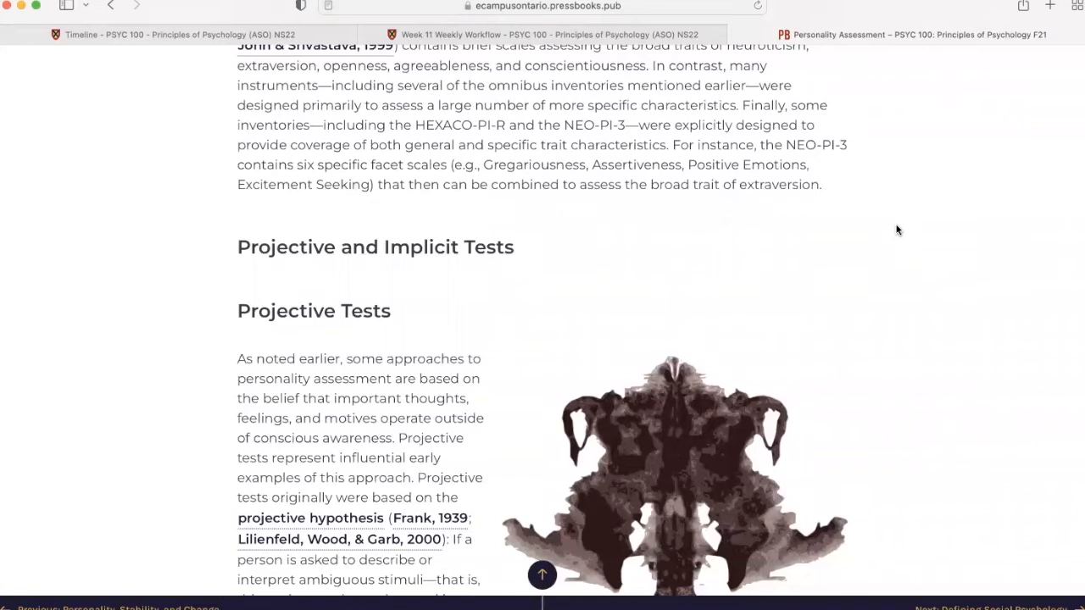
pyautogui.scroll(-3)
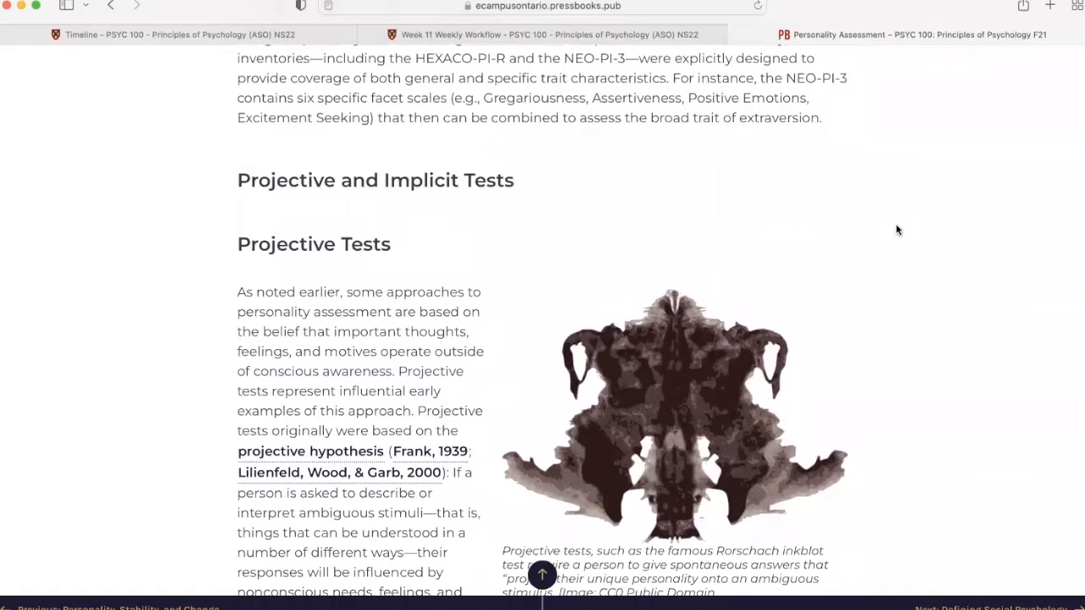
pyautogui.scroll(-3)
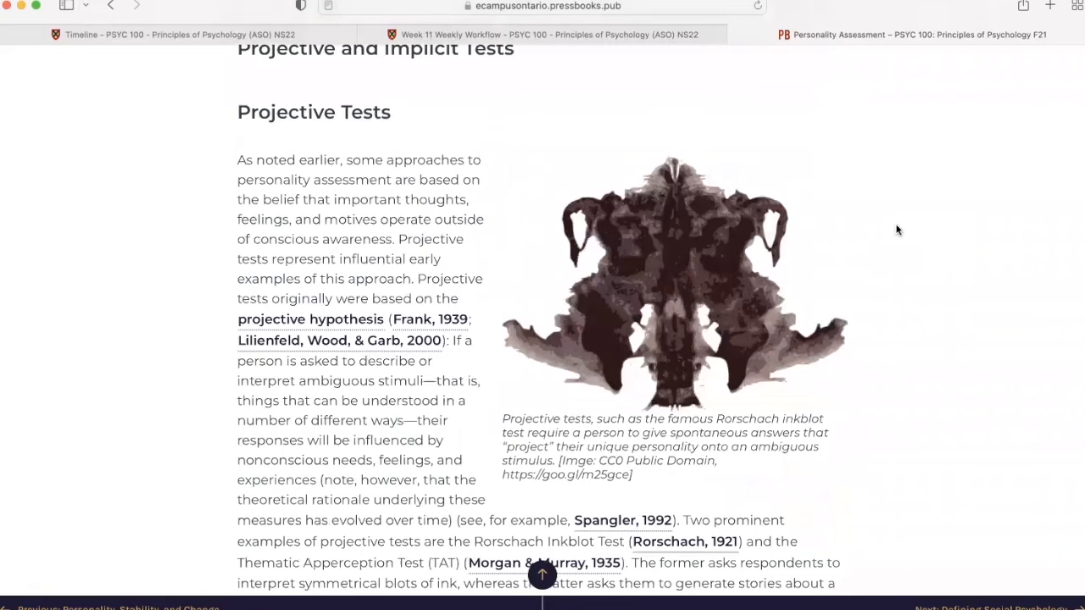
pyautogui.scroll(-3)
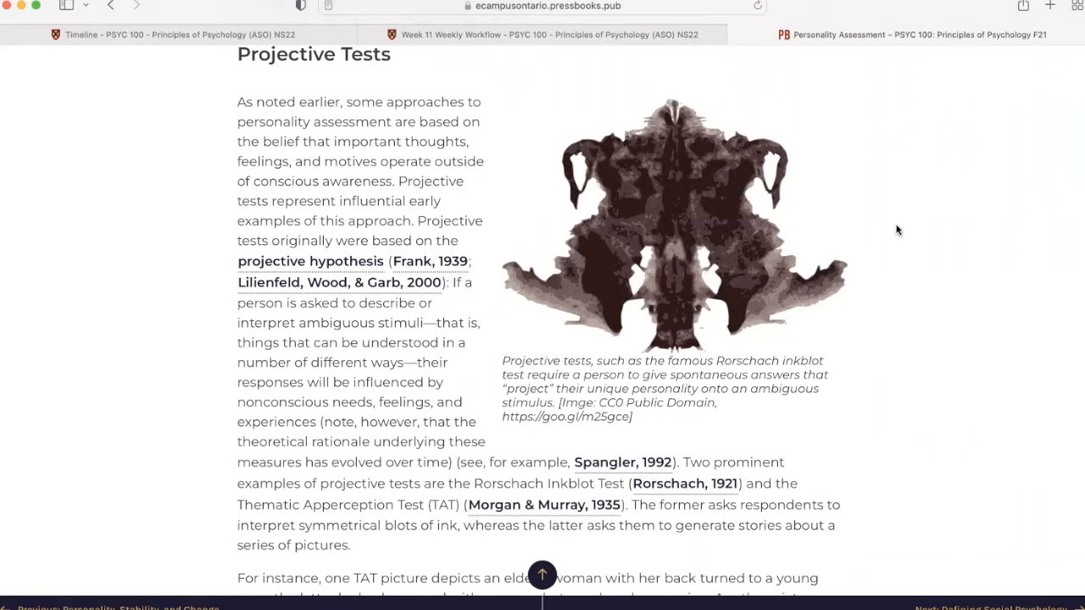
pyautogui.scroll(-3)
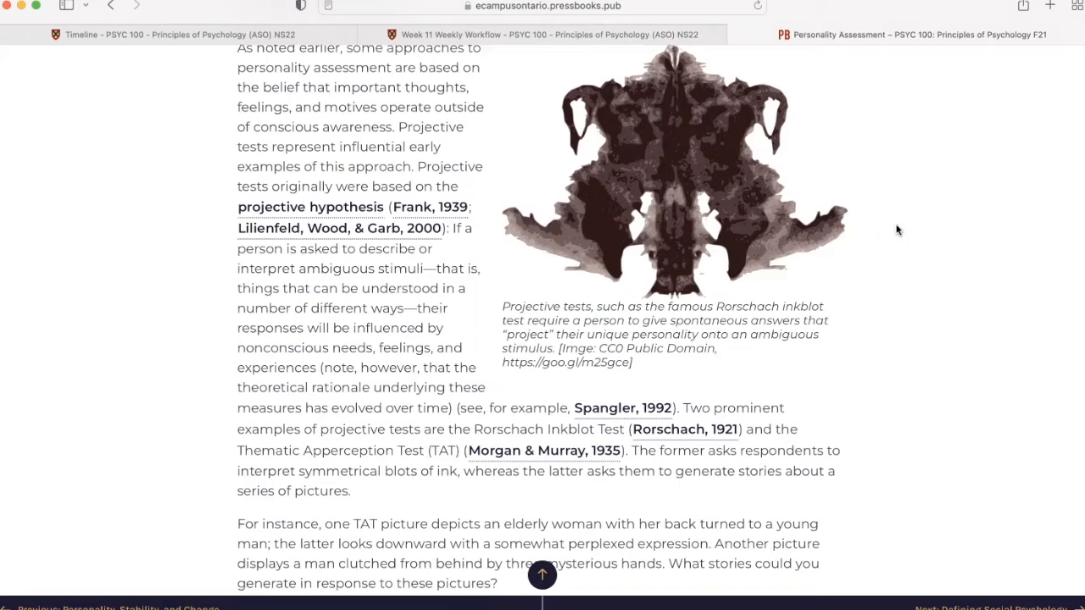
pyautogui.scroll(-3)
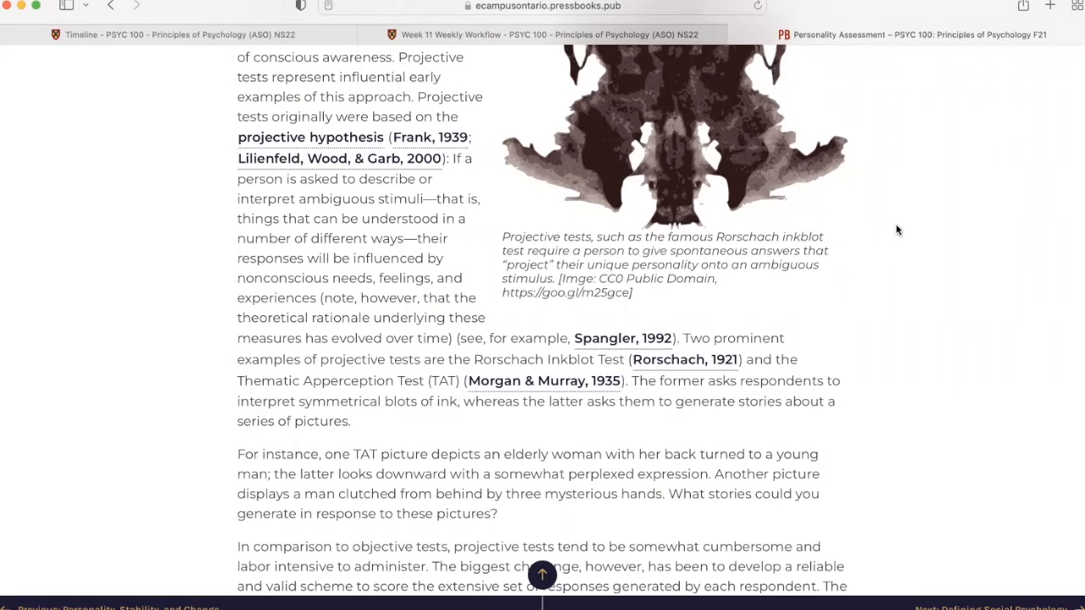
pyautogui.scroll(-3)
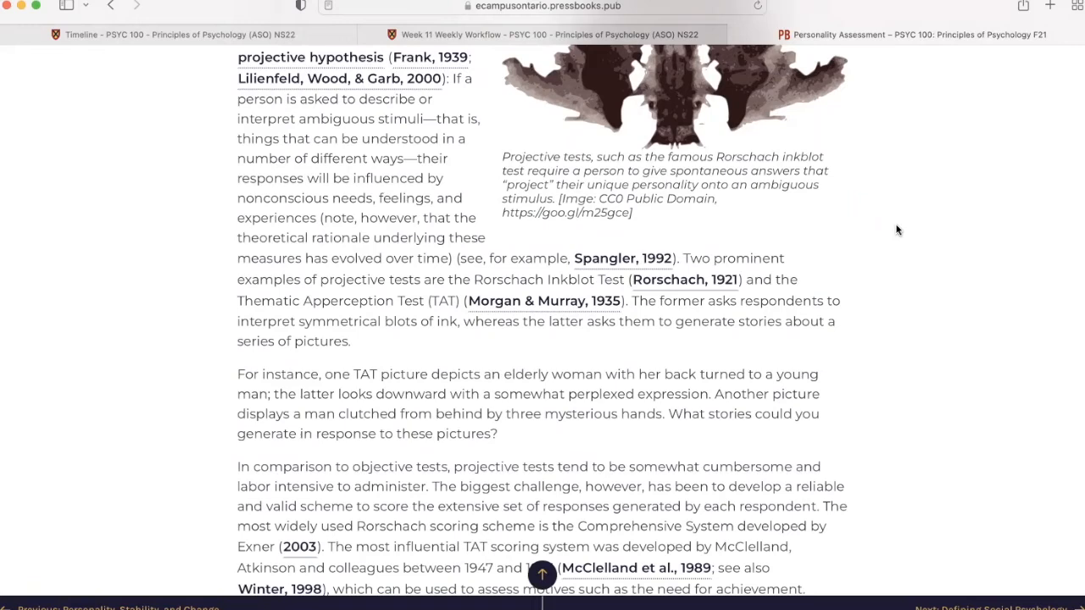
pyautogui.scroll(-3)
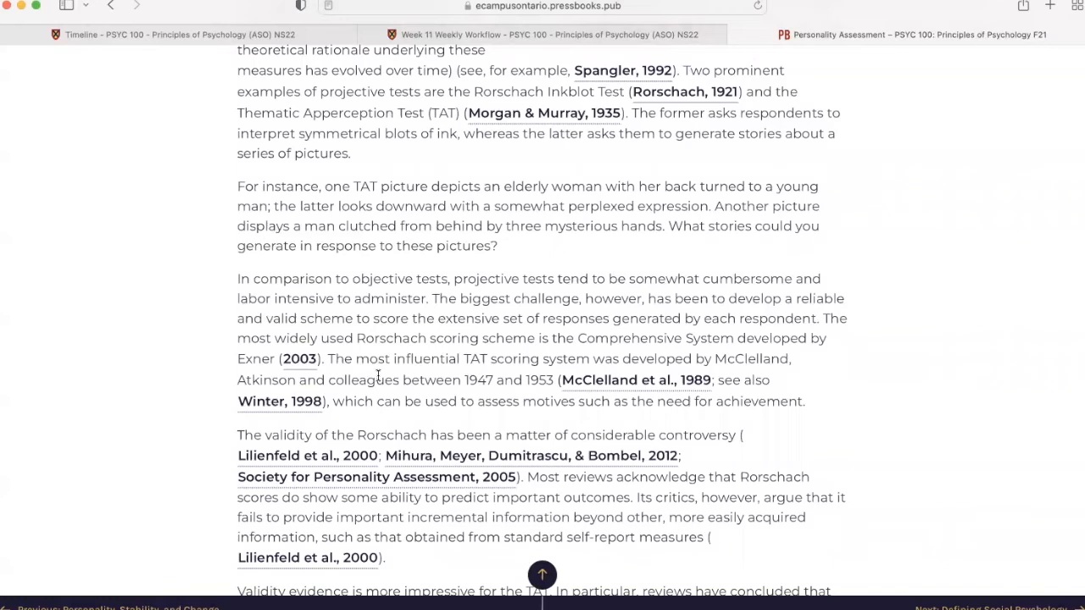
pyautogui.moveTo(873, 392)
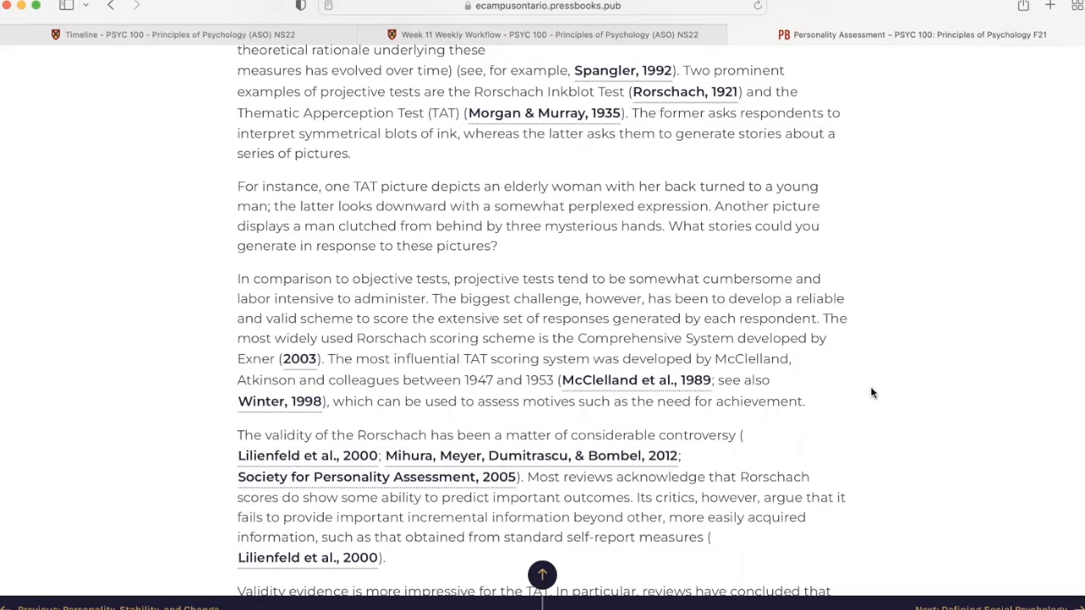
pyautogui.scroll(-3)
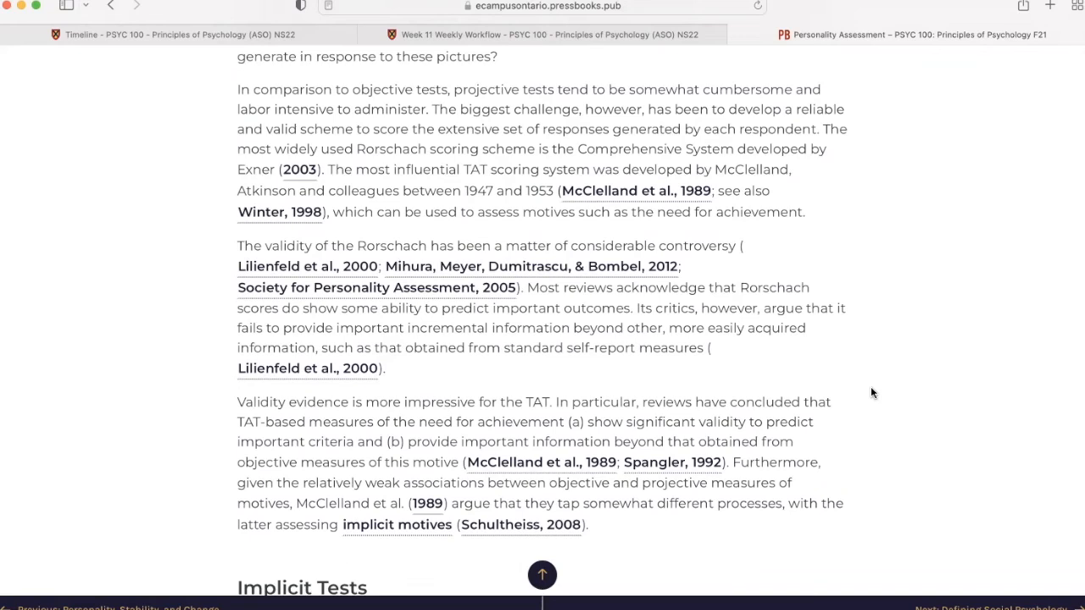
pyautogui.scroll(-3)
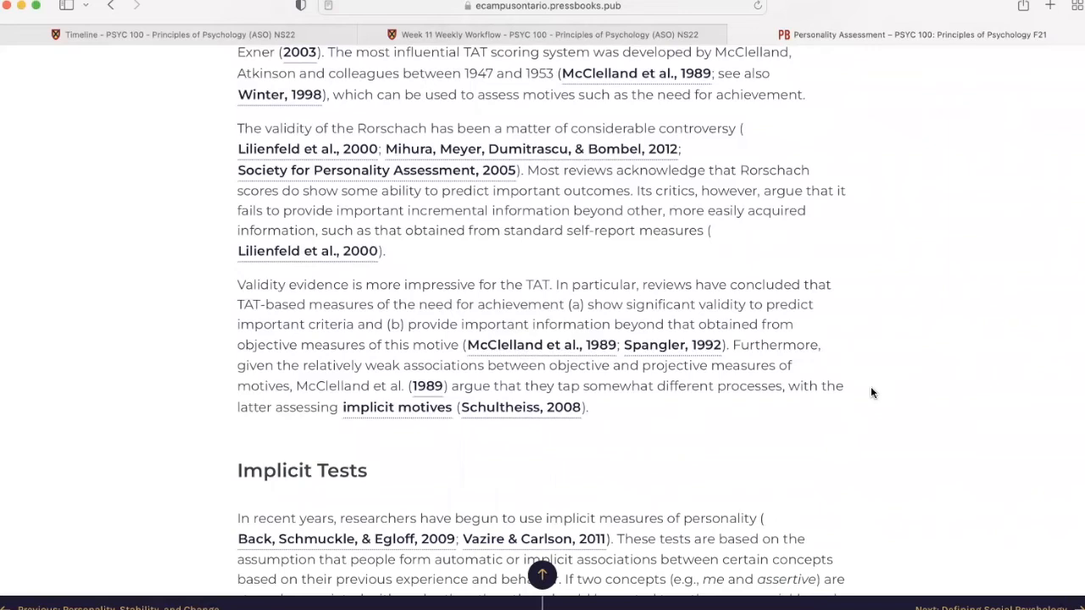
pyautogui.scroll(-3)
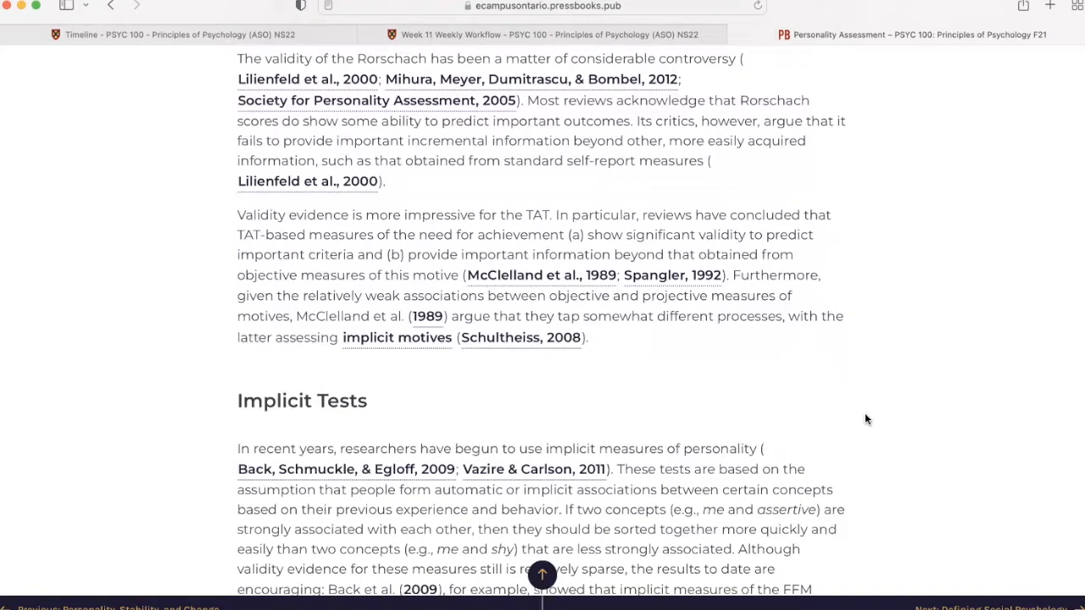
pyautogui.scroll(-3)
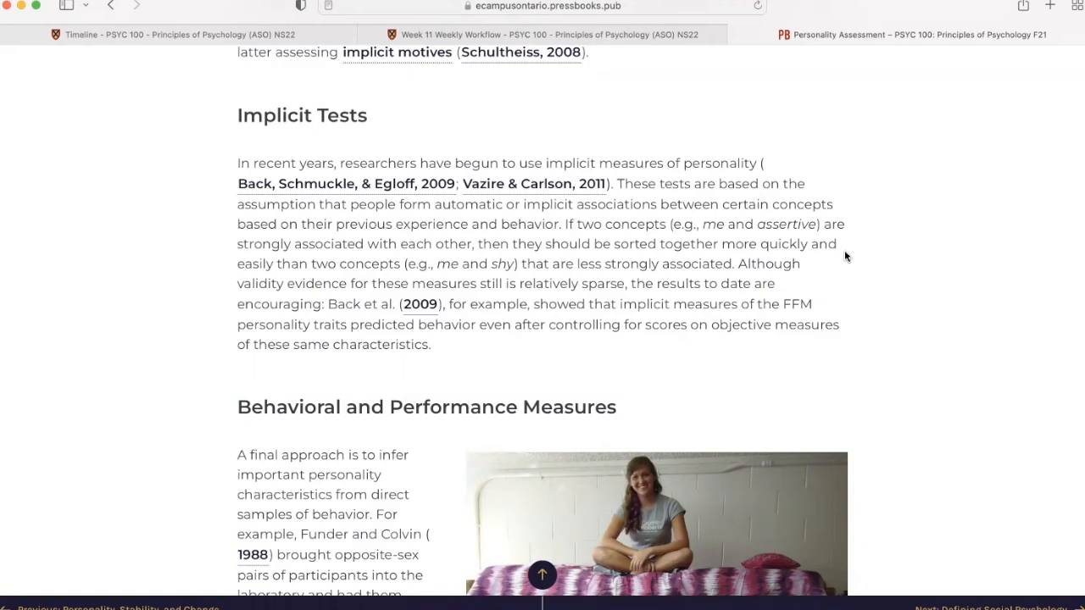
pyautogui.moveTo(817, 280)
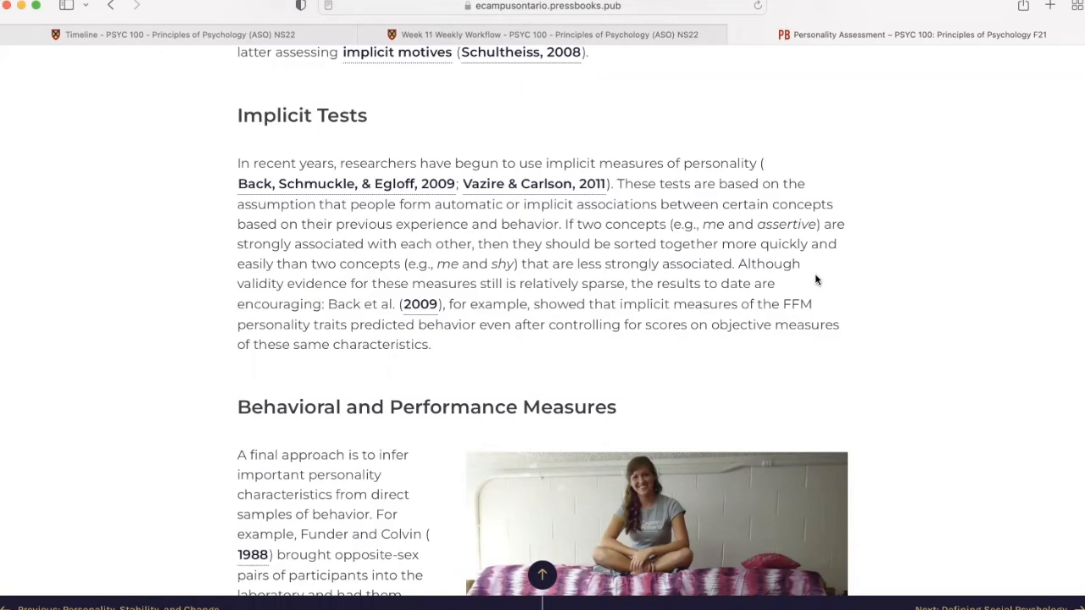
pyautogui.moveTo(894, 285)
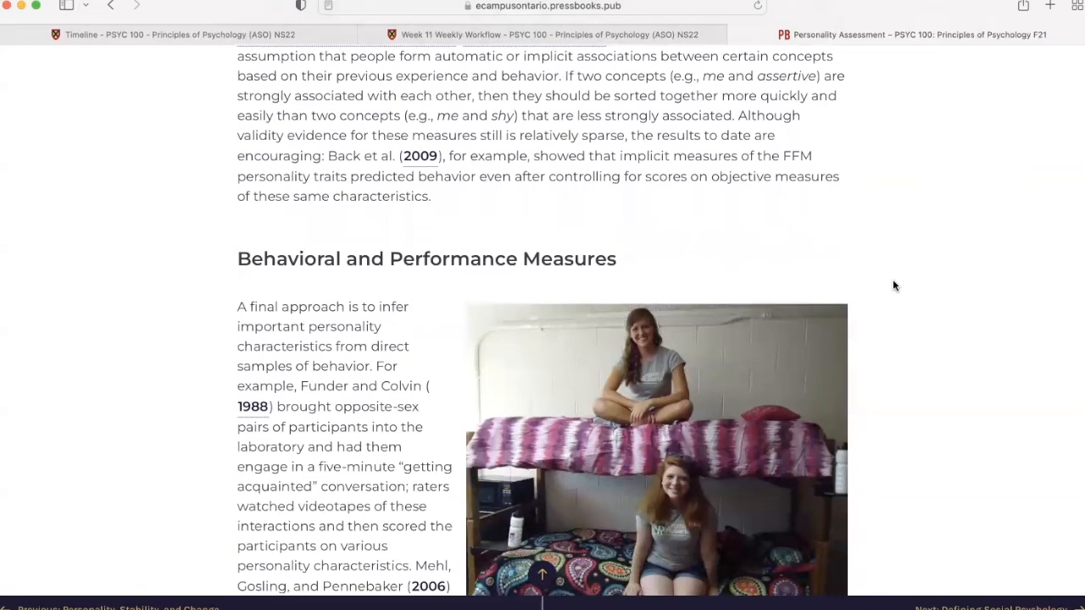
pyautogui.scroll(-3)
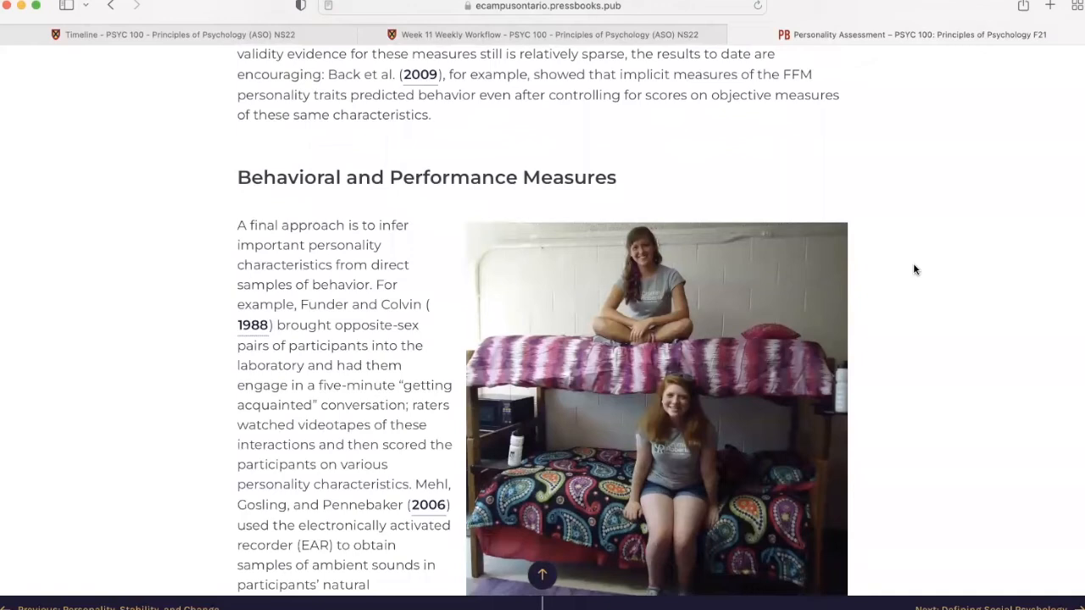
pyautogui.scroll(-3)
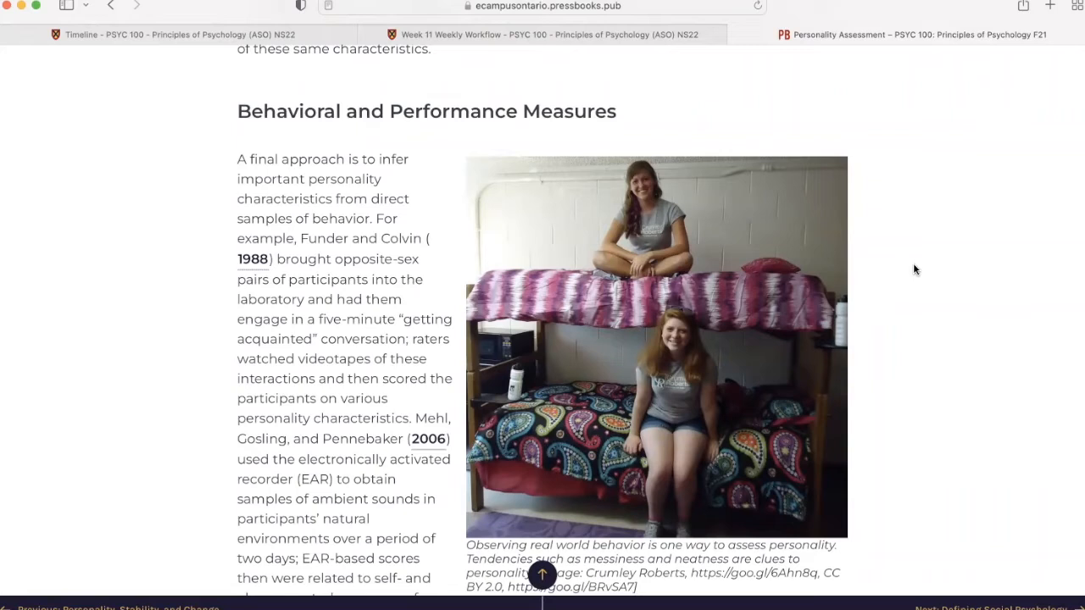
pyautogui.scroll(-3)
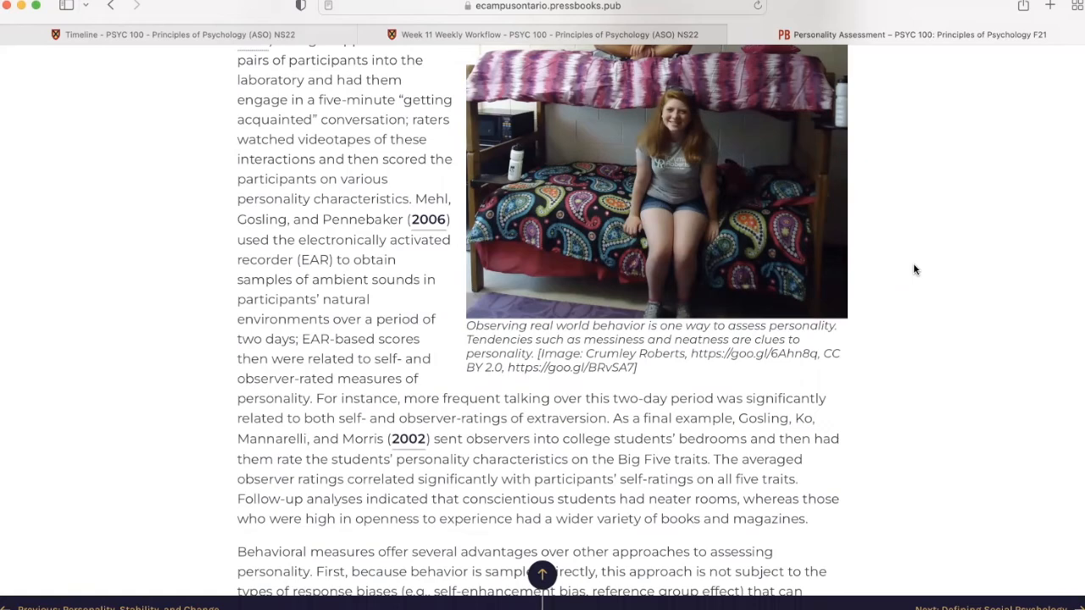
pyautogui.scroll(-3)
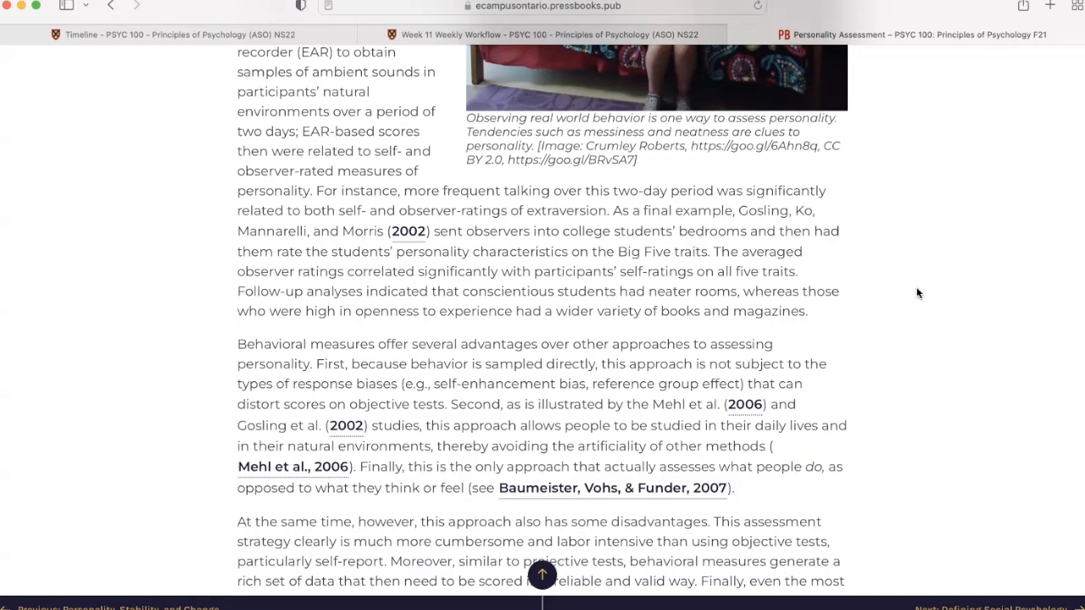
pyautogui.moveTo(916, 285)
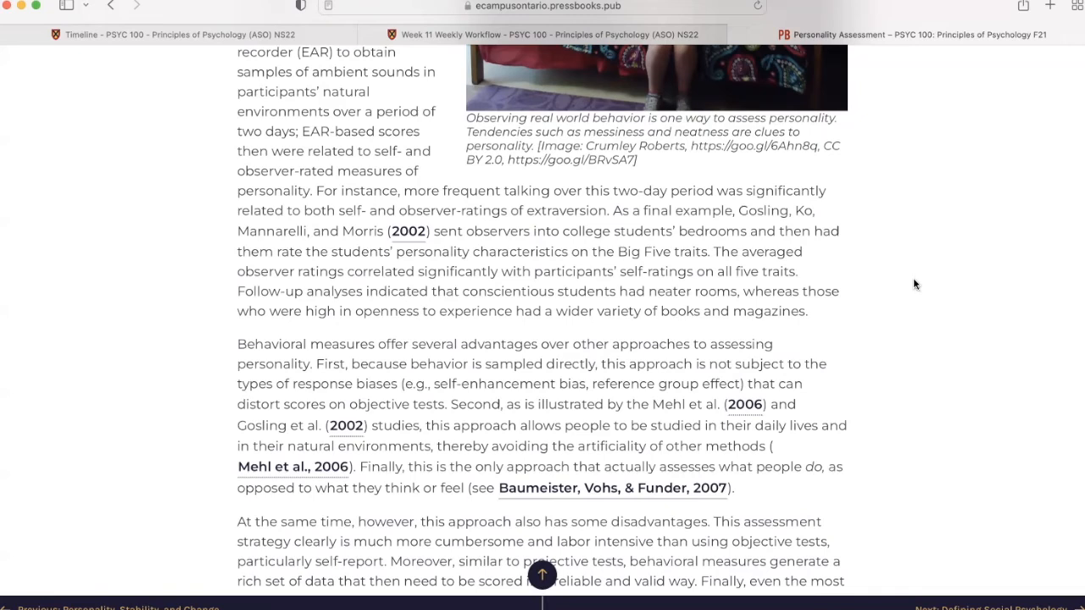
pyautogui.scroll(-3)
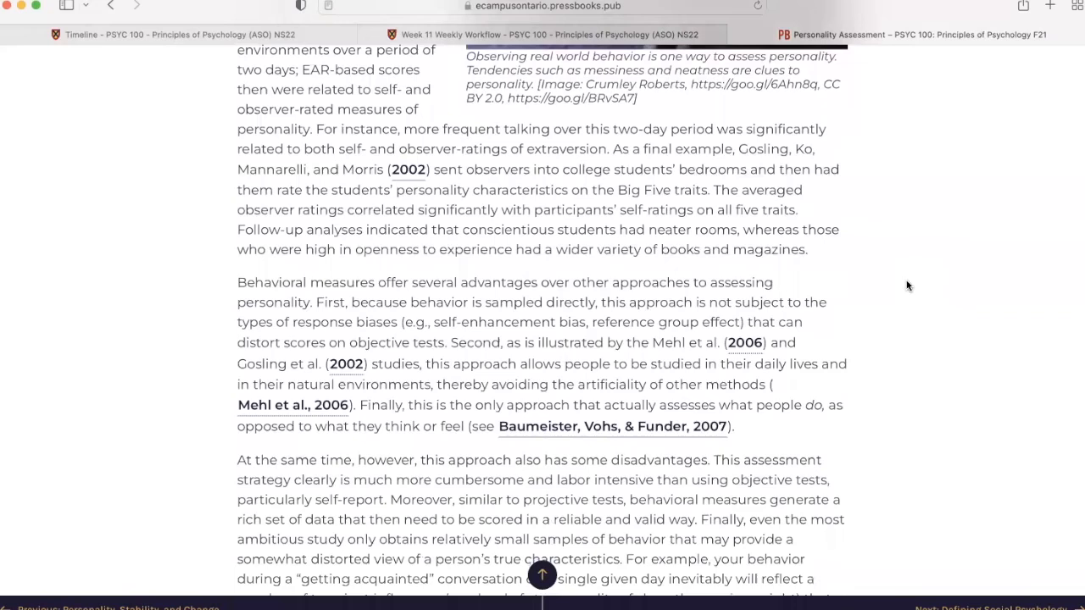
pyautogui.scroll(-3)
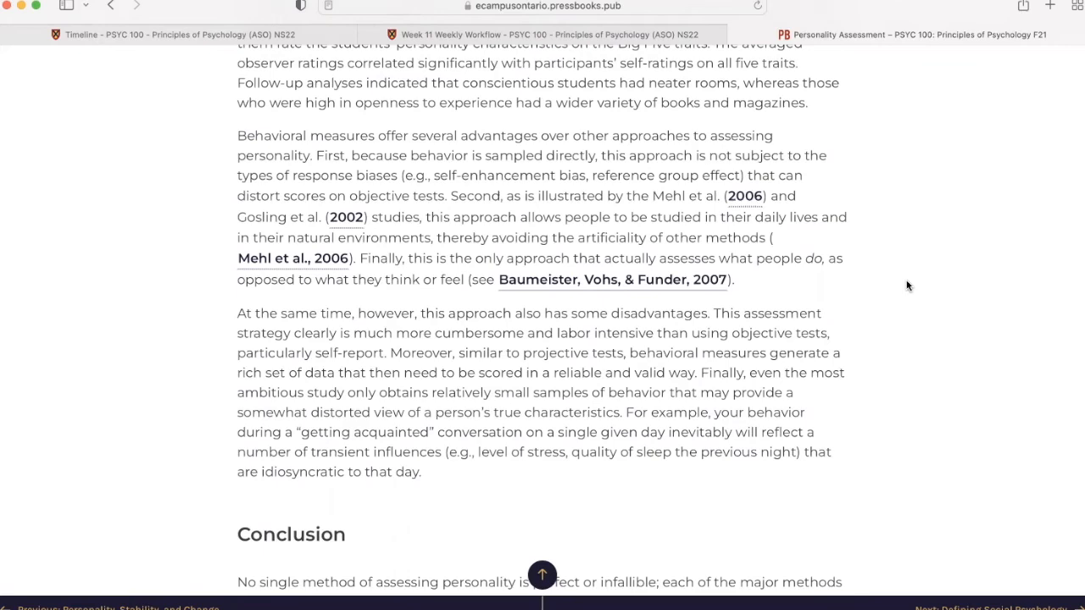
pyautogui.scroll(-3)
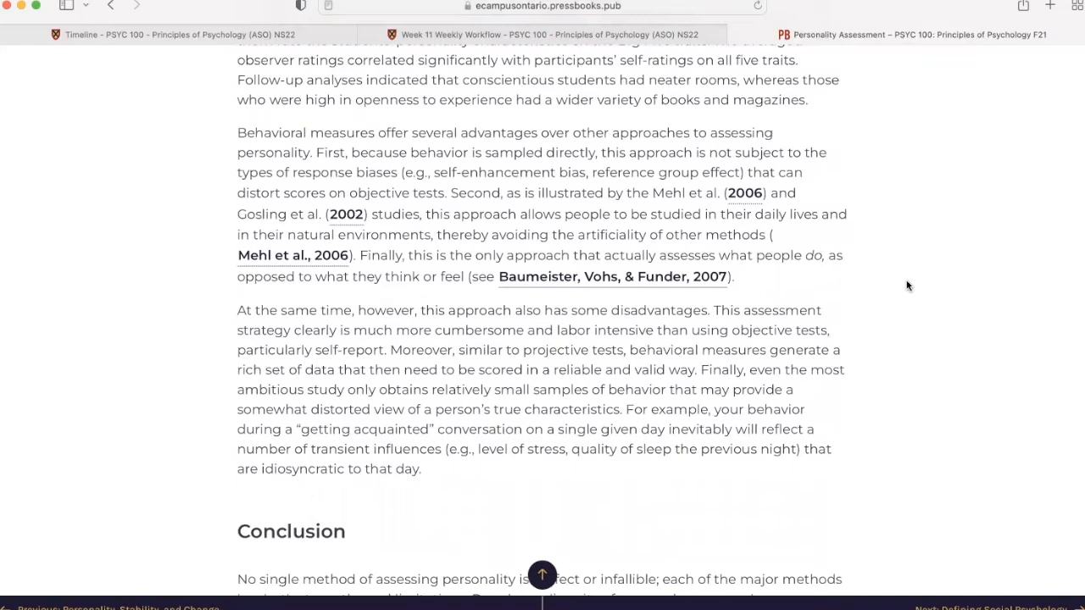
pyautogui.scroll(-3)
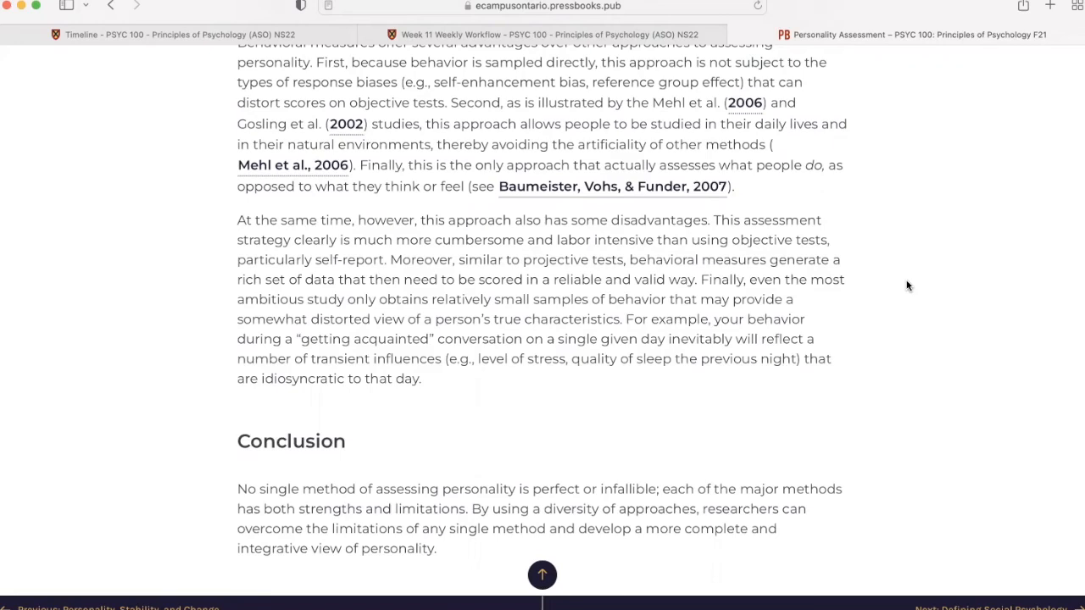
pyautogui.scroll(-3)
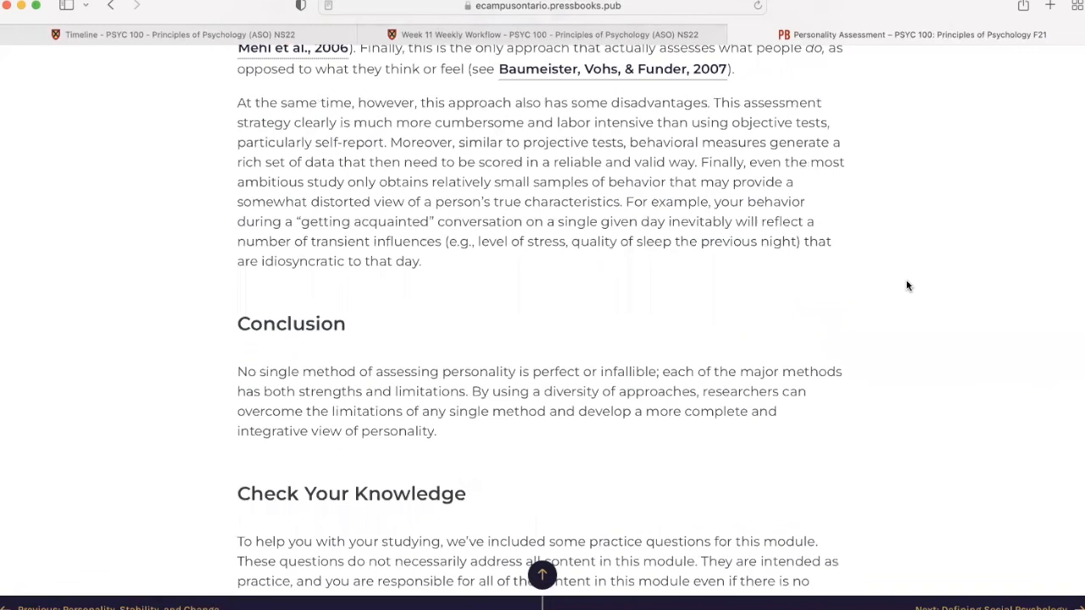
pyautogui.scroll(-3)
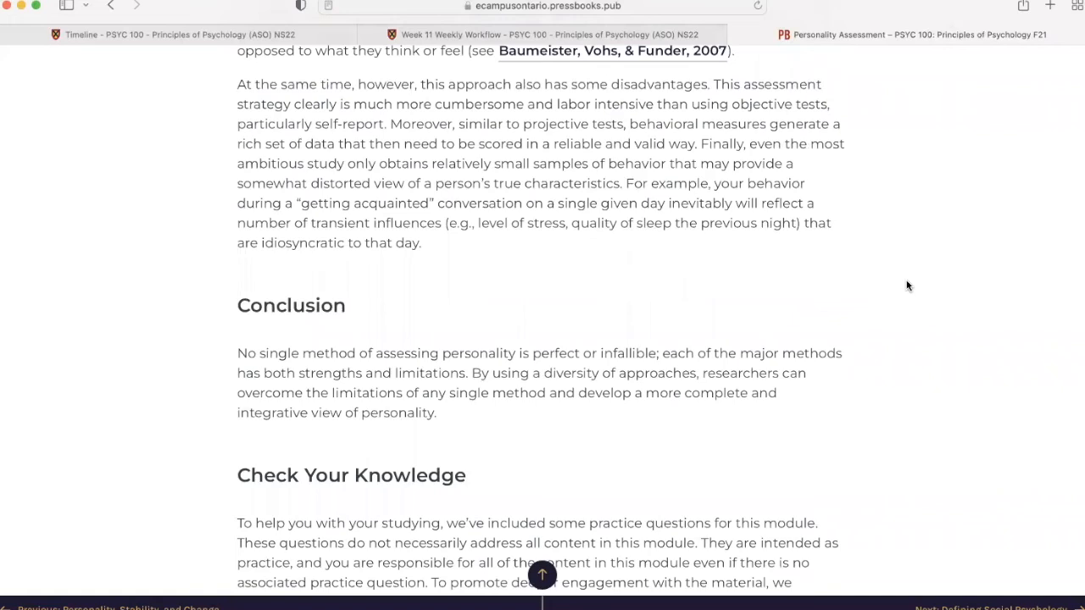